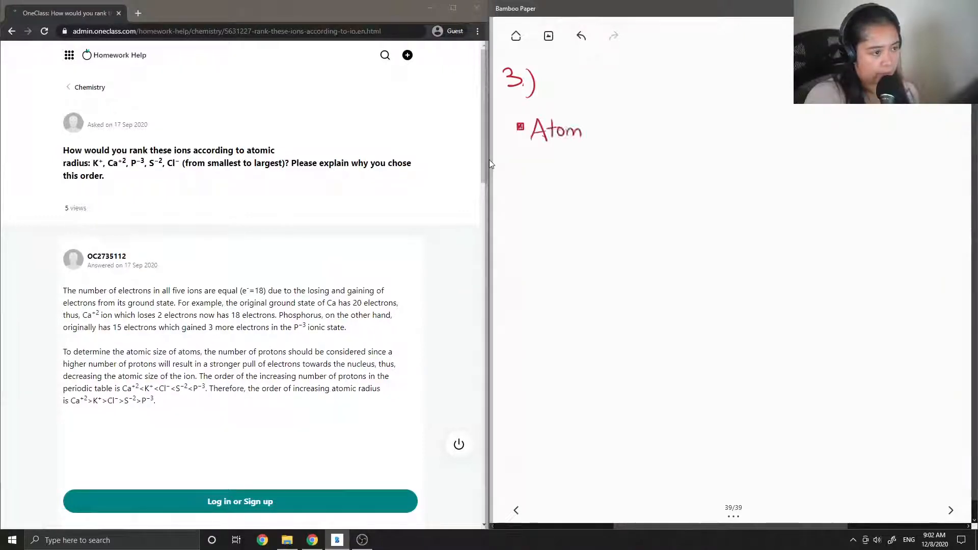
Step: Handwrite the heading 'Atomic radius' below problem 3 in the notes
drag(573, 131, 604, 131)
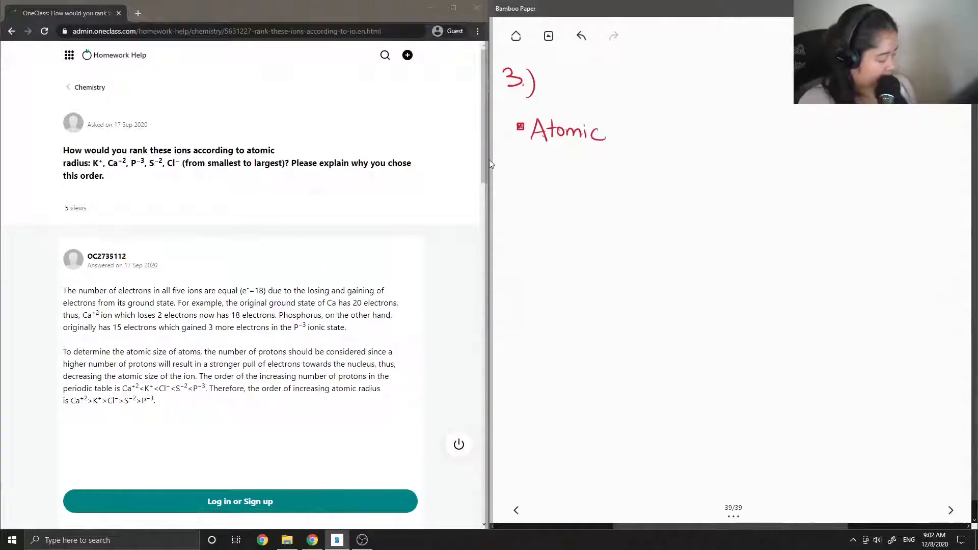
drag(611, 131, 640, 131)
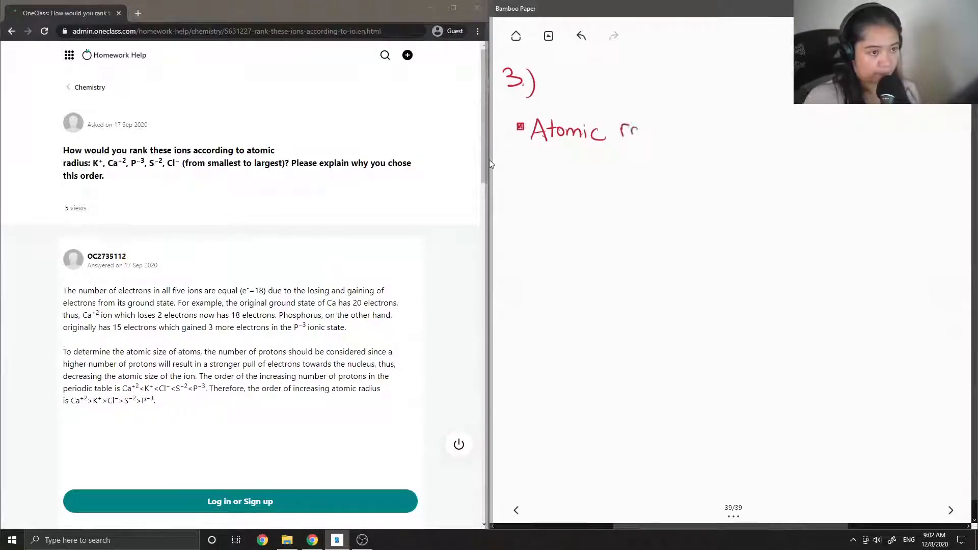
drag(624, 132, 672, 131)
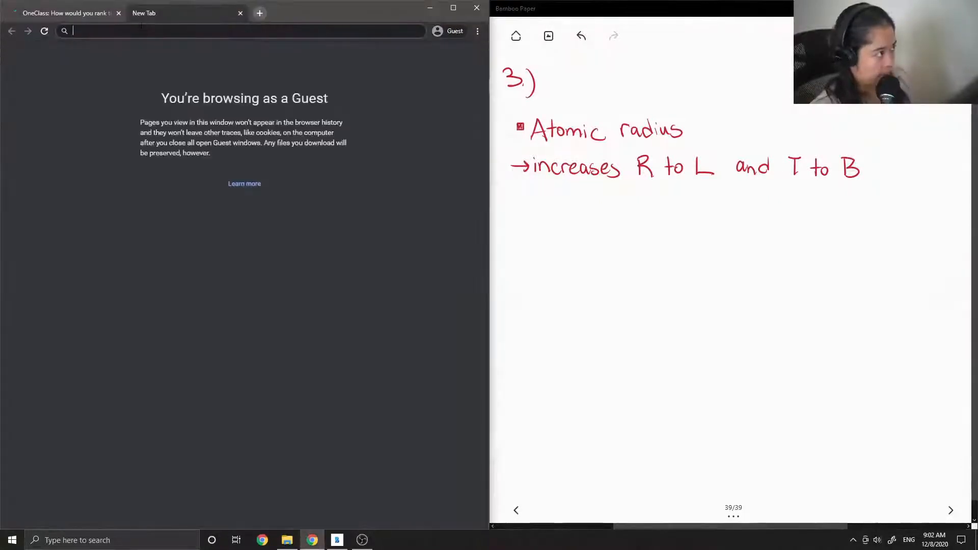
Step: Search 'atomic radius trends' and browse the image results of periodic-table radius charts
text(atomic radius trends)
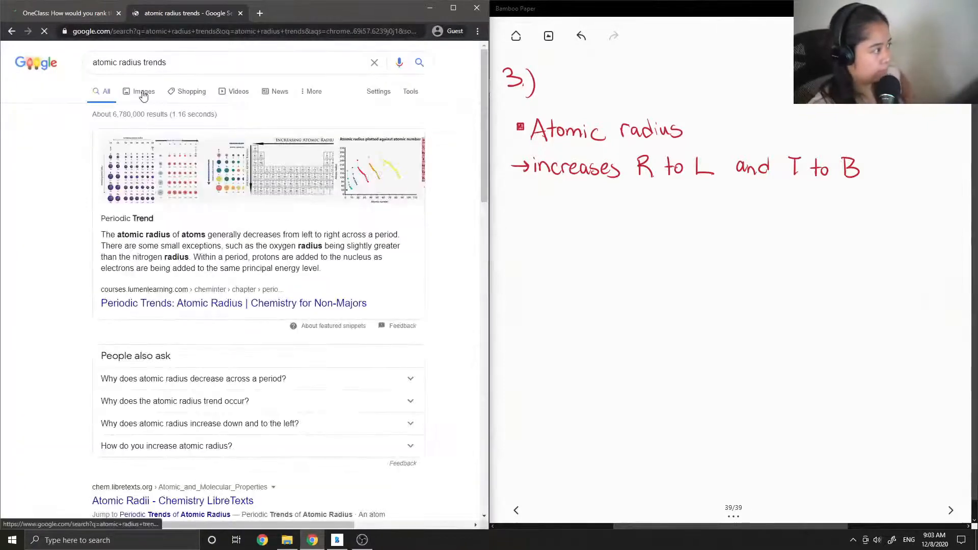
click(143, 90)
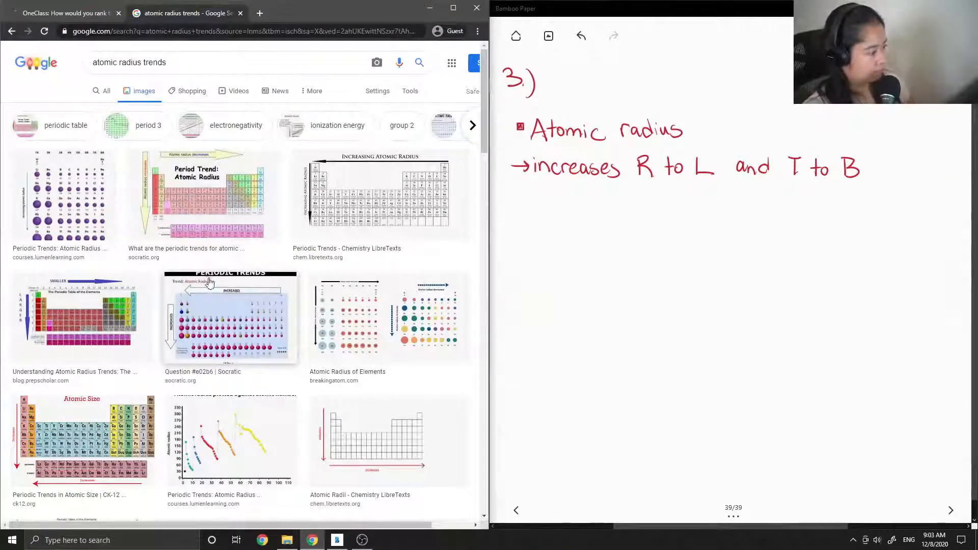
scroll(down, 3)
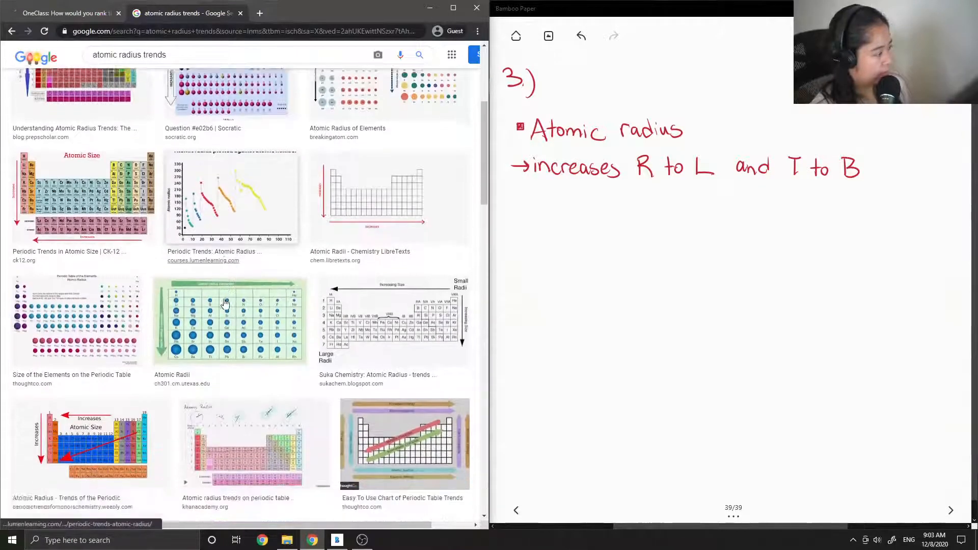
scroll(down, 3)
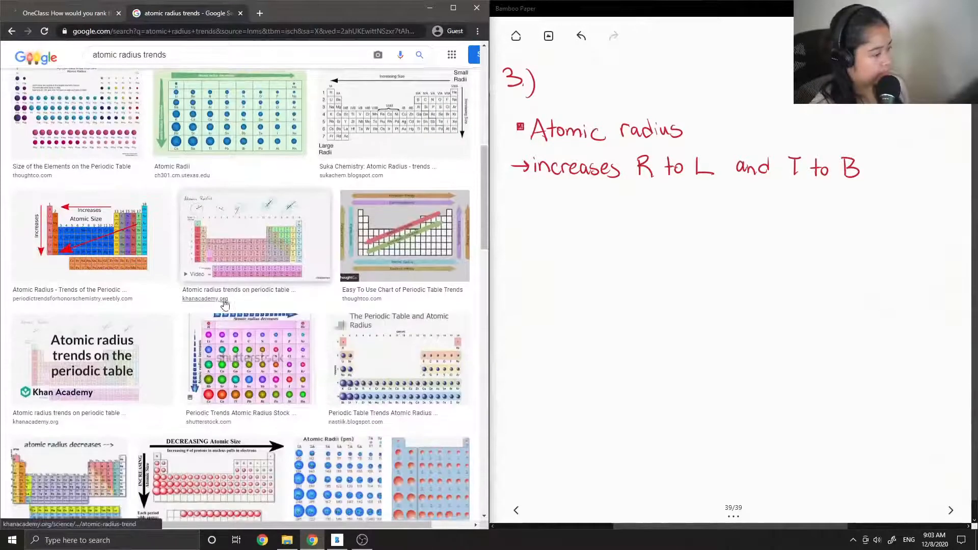
scroll(down, 3)
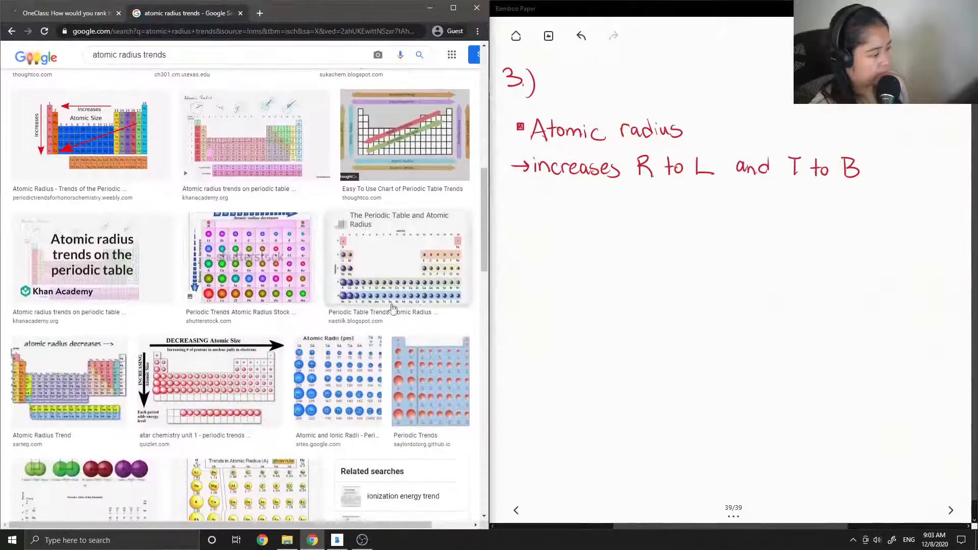
scroll(down, 3)
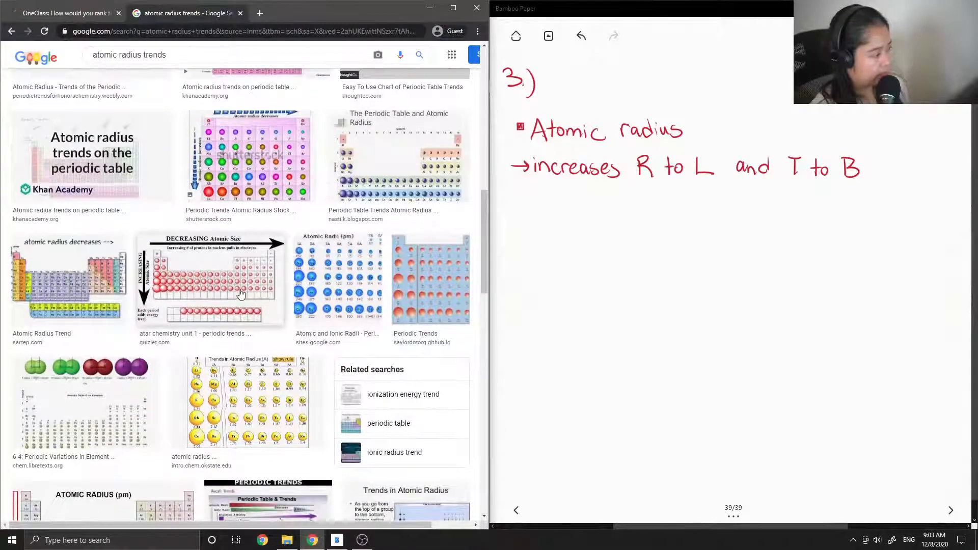
scroll(down, 3)
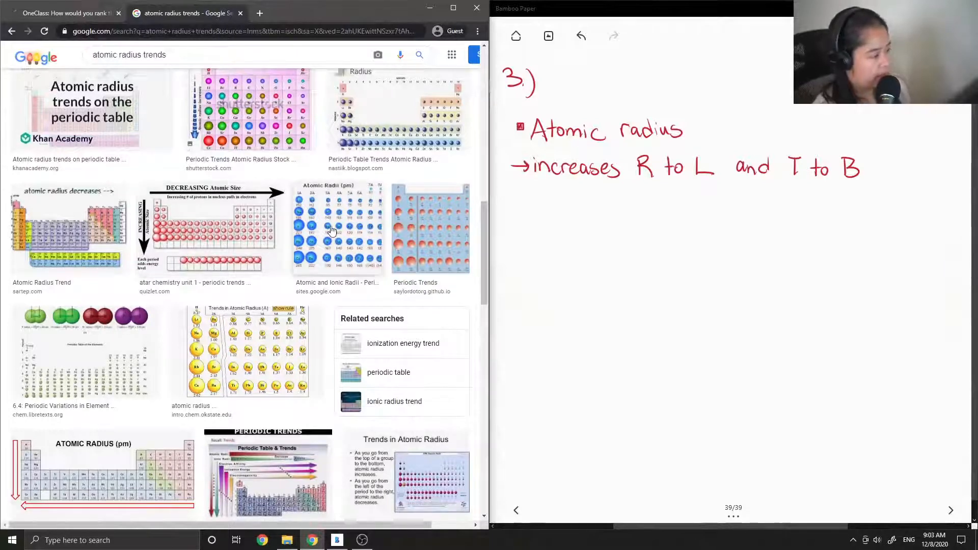
Step: Enlarge the 'Atomic and Ionic Radii - Periodic Trends' chart and examine the picometre values
click(337, 227)
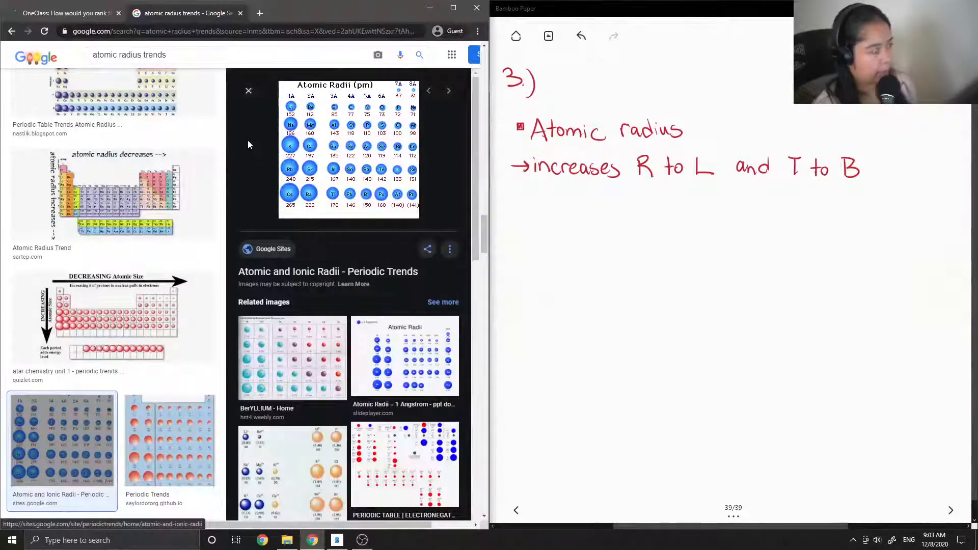
mouse_move(291, 107)
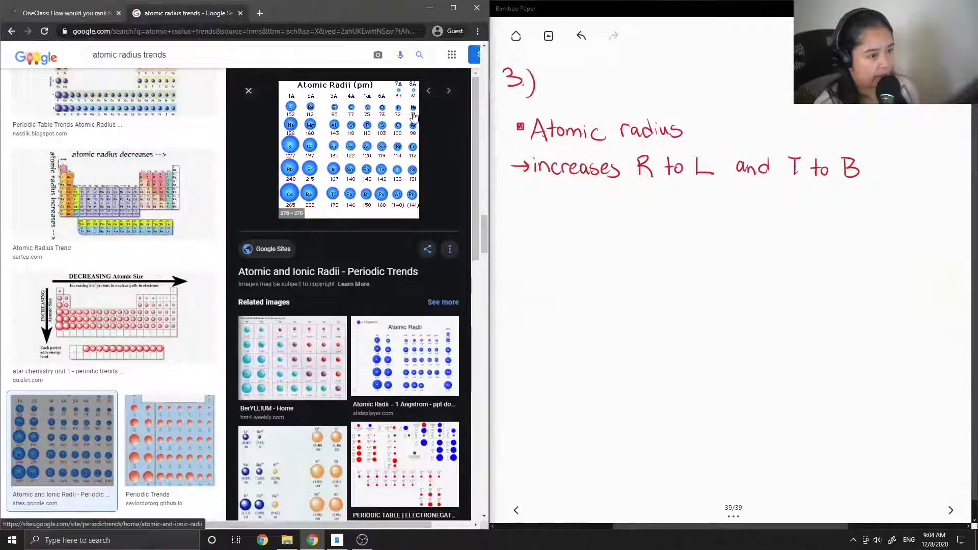
mouse_move(420, 164)
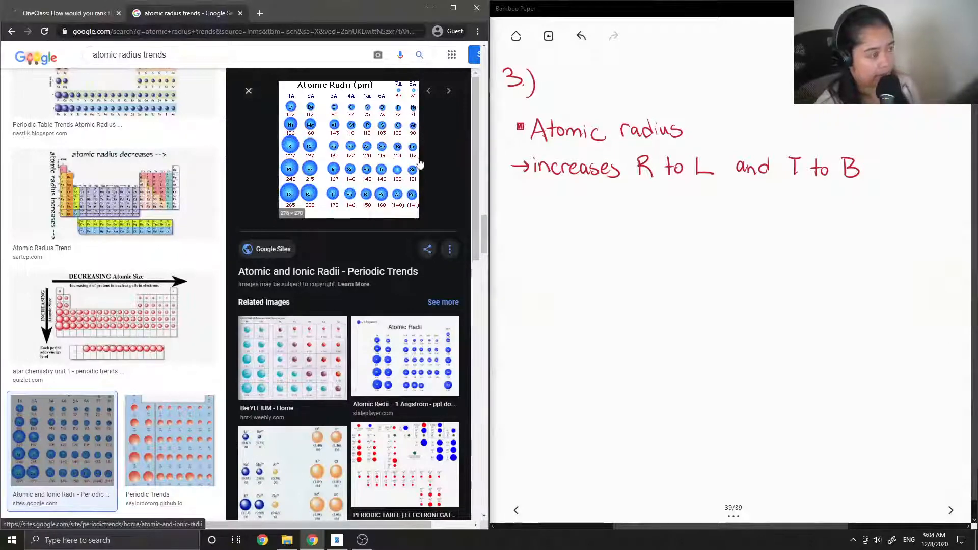
mouse_move(423, 112)
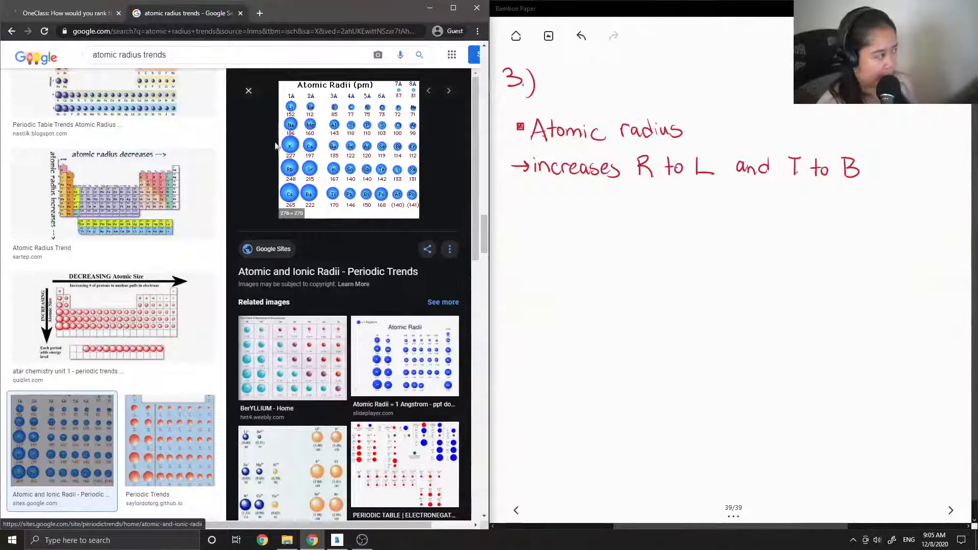
scroll(down, 3)
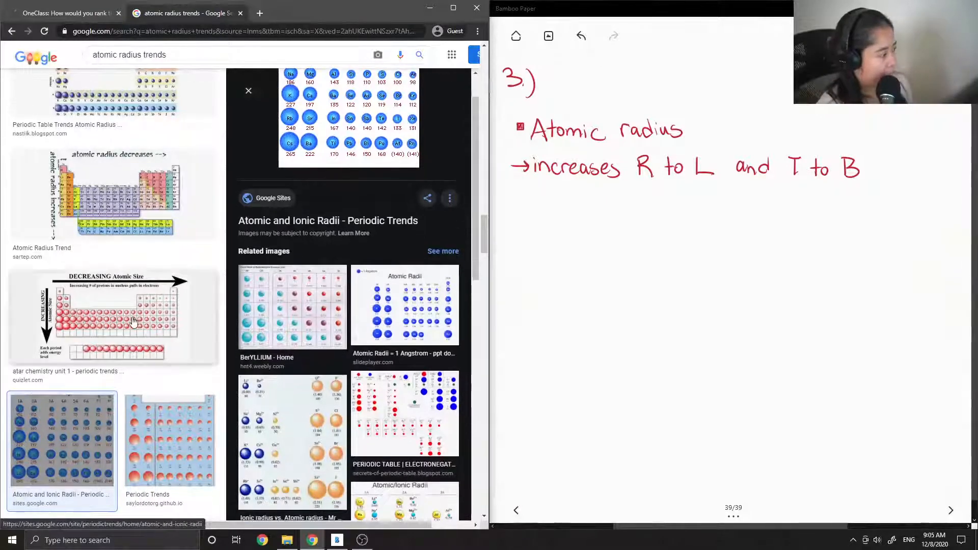
click(113, 316)
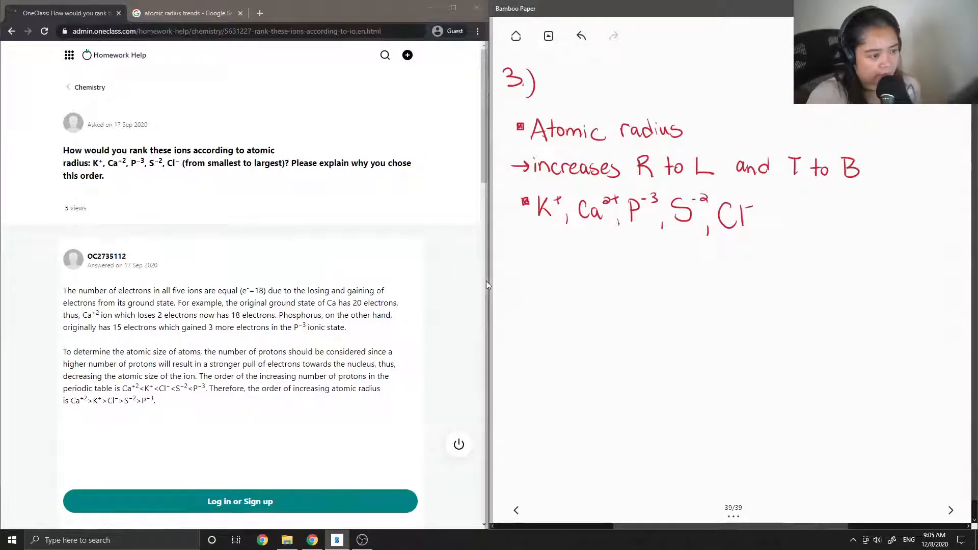
Step: Label the ion list with 'smallest' at its start, then return to the radius image results
text(Sma)
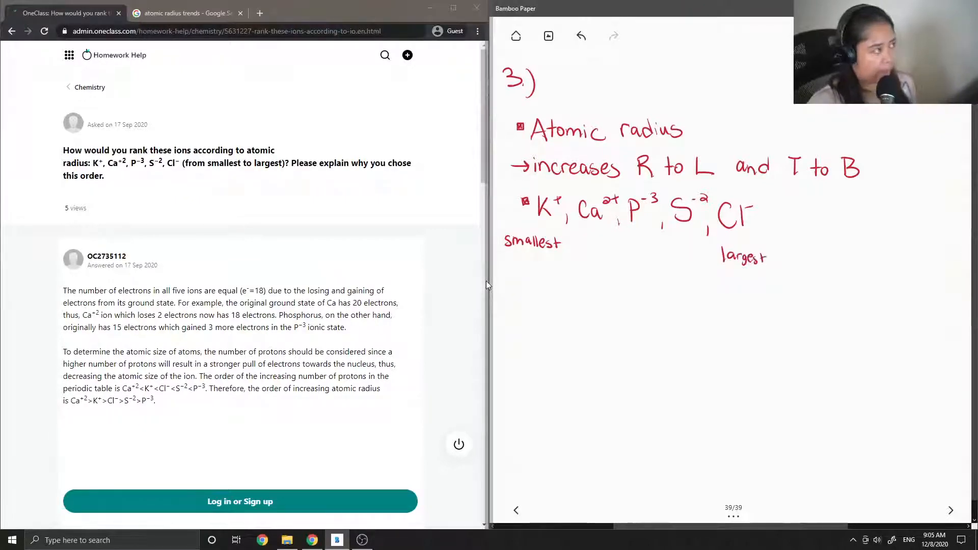
click(185, 12)
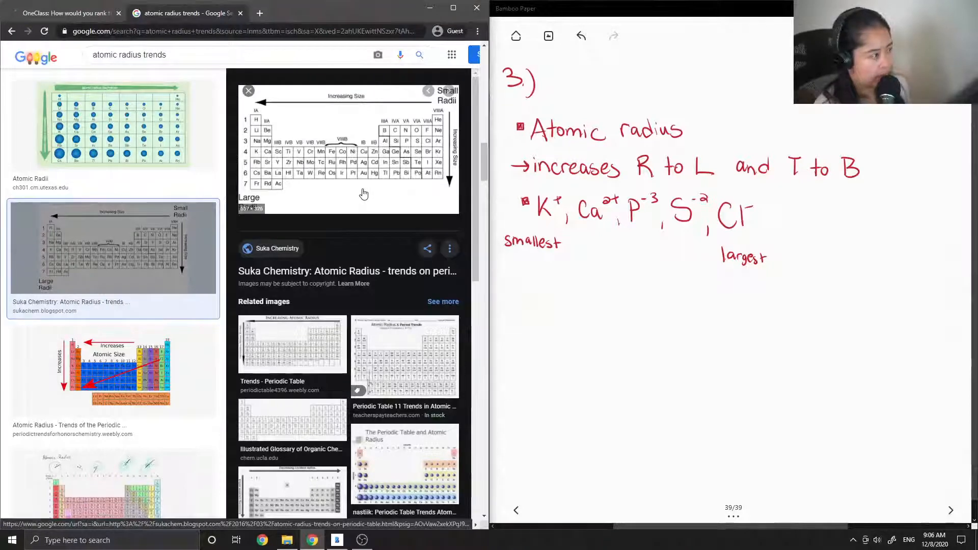
mouse_move(368, 180)
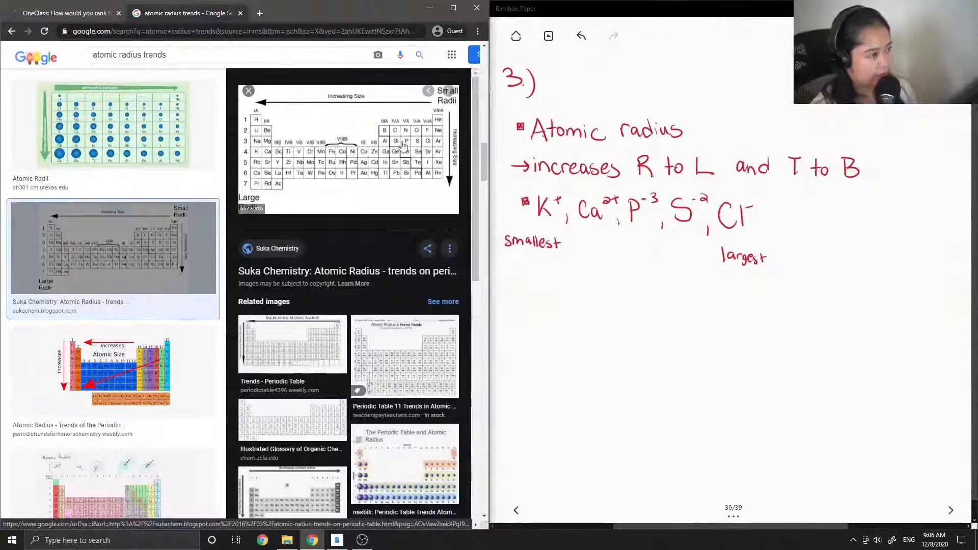
mouse_move(269, 161)
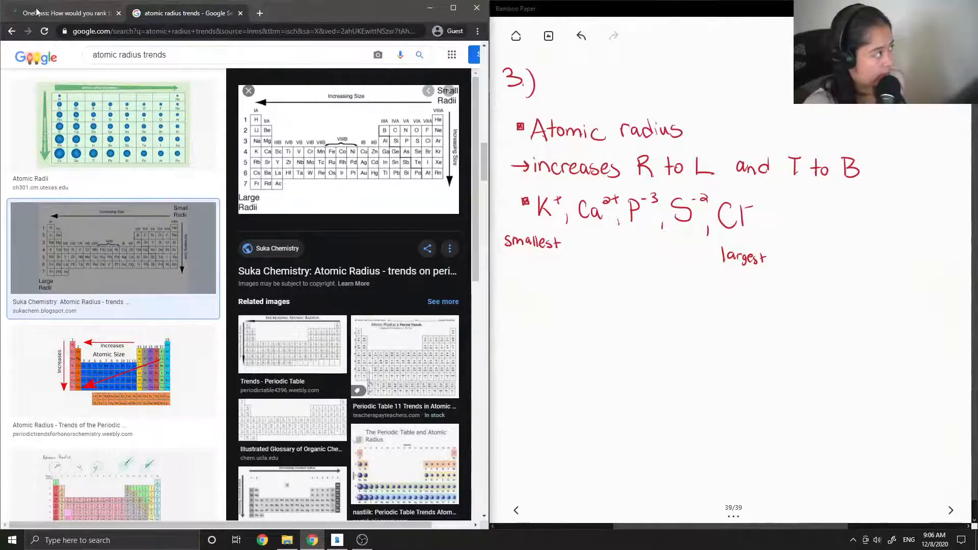
click(62, 13)
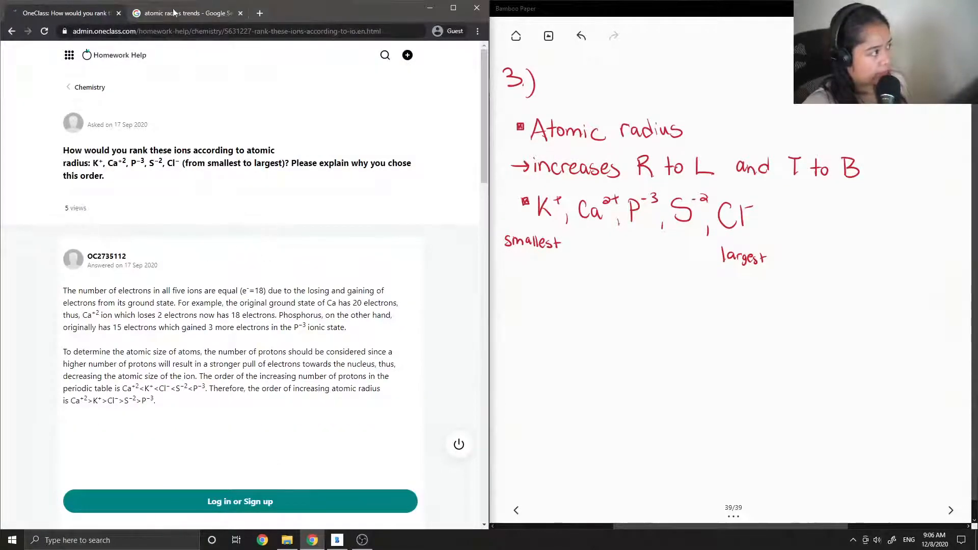
click(186, 12)
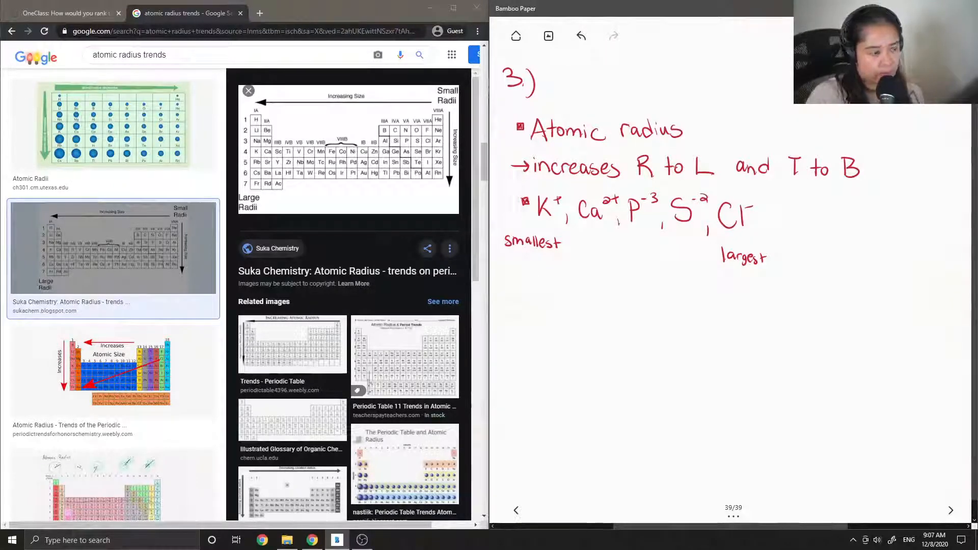
Step: Return to the notes and handwrite '* all contain same # of electrons'
click(509, 276)
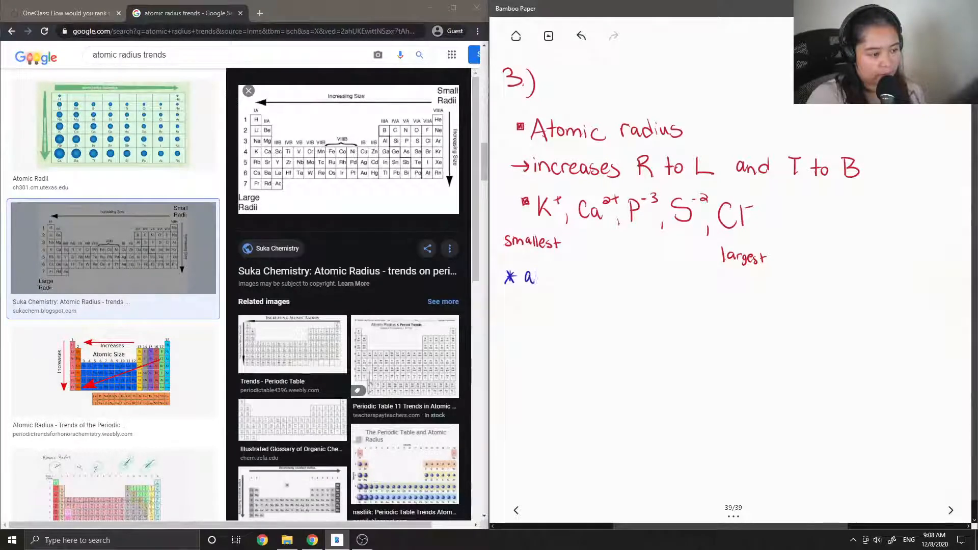
text(all con)
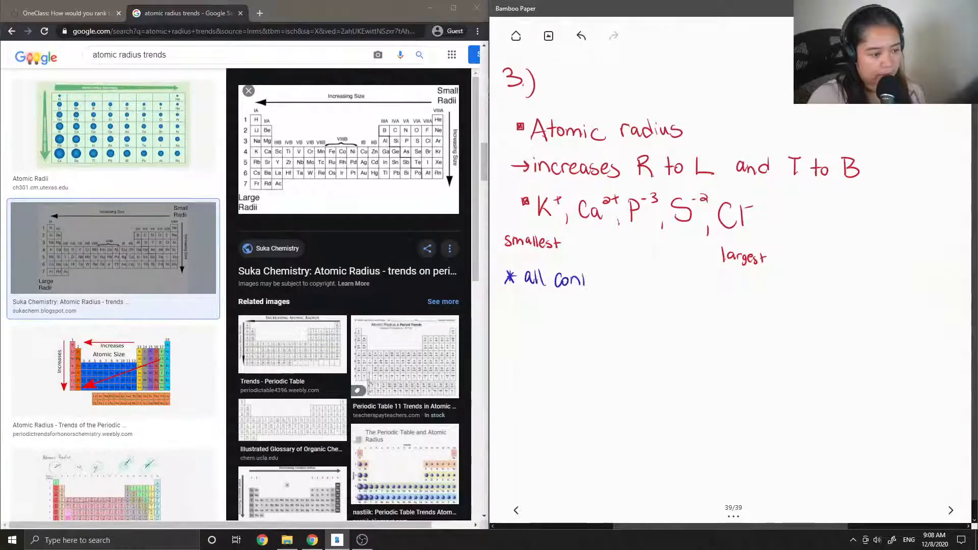
text(tain)
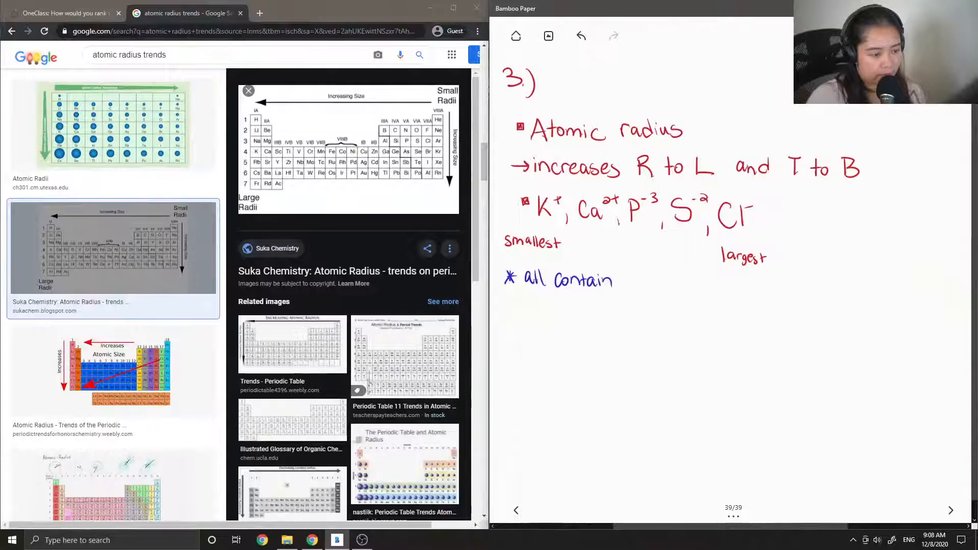
text(Sam)
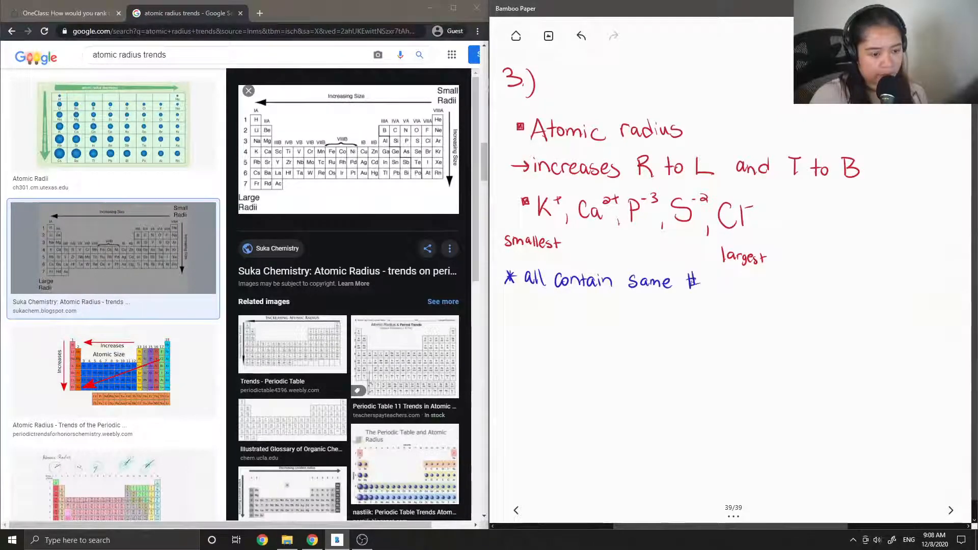
text(of electrons,)
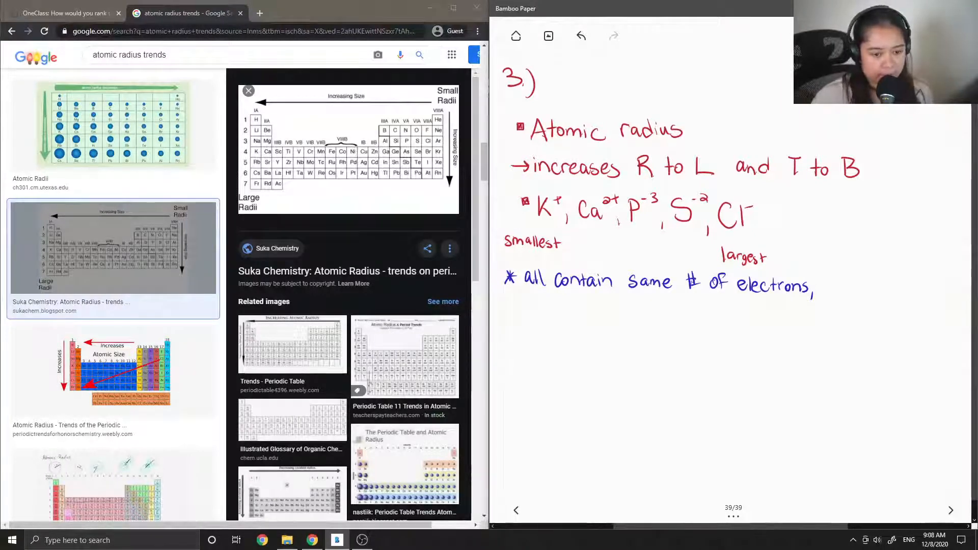
Step: Continue the note: 'need to look at atomic number (# of protons)'
text(need)
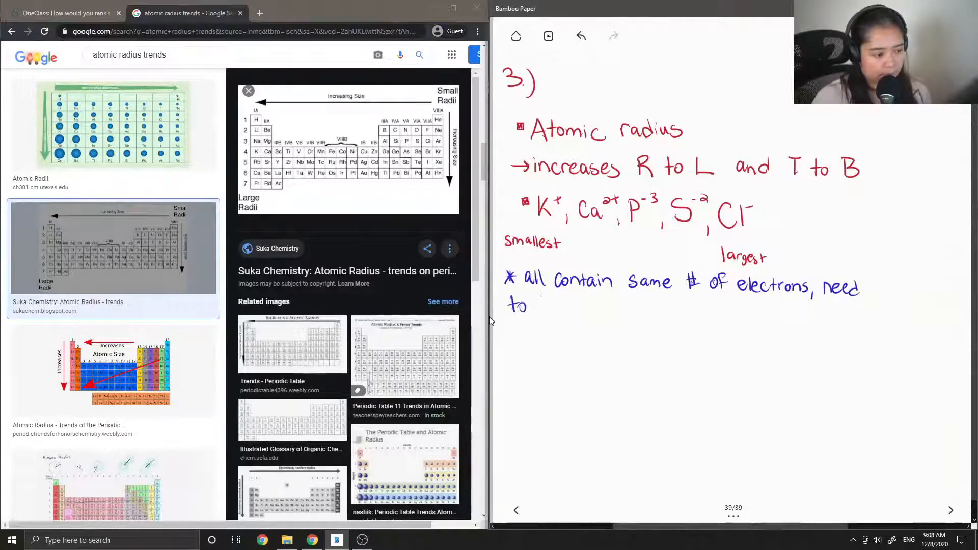
text(look)
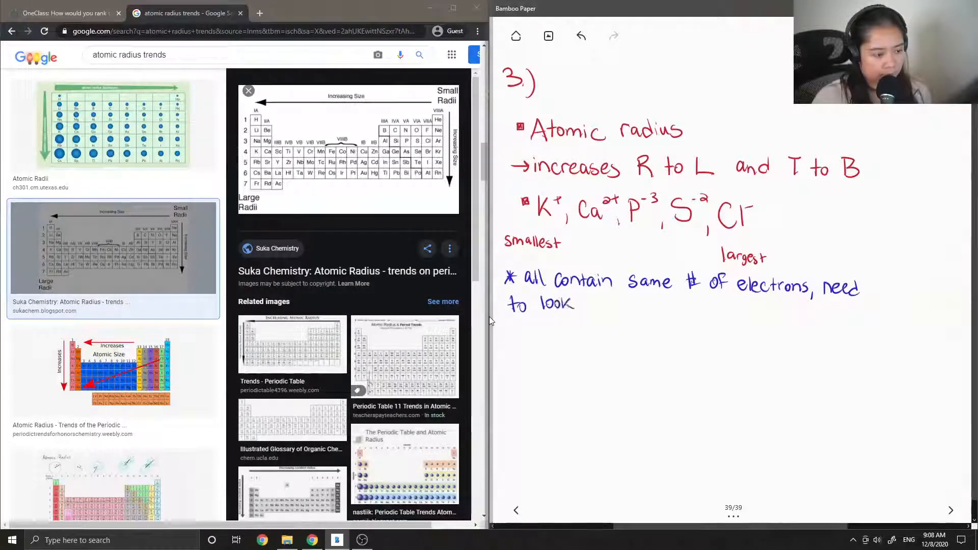
text(at)
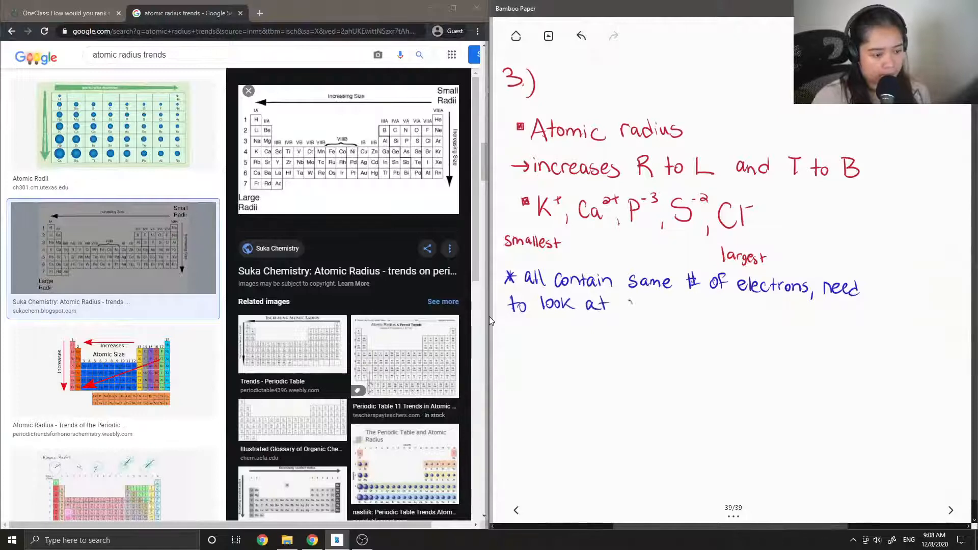
text(atomi)
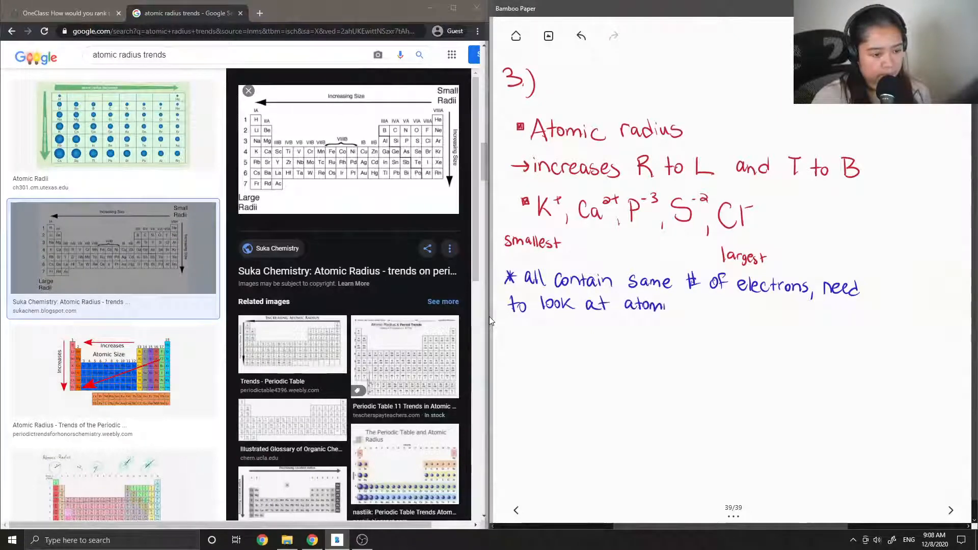
text(nu)
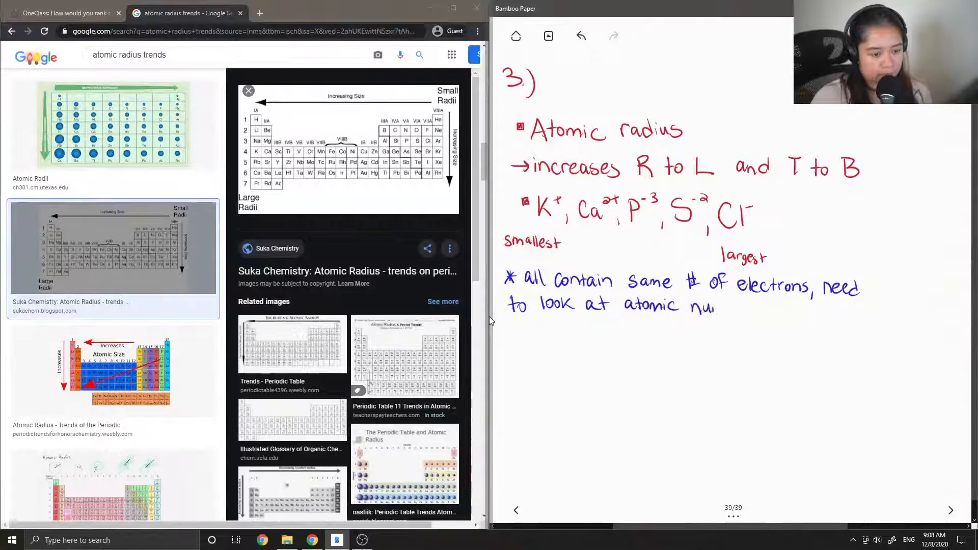
text(number ()
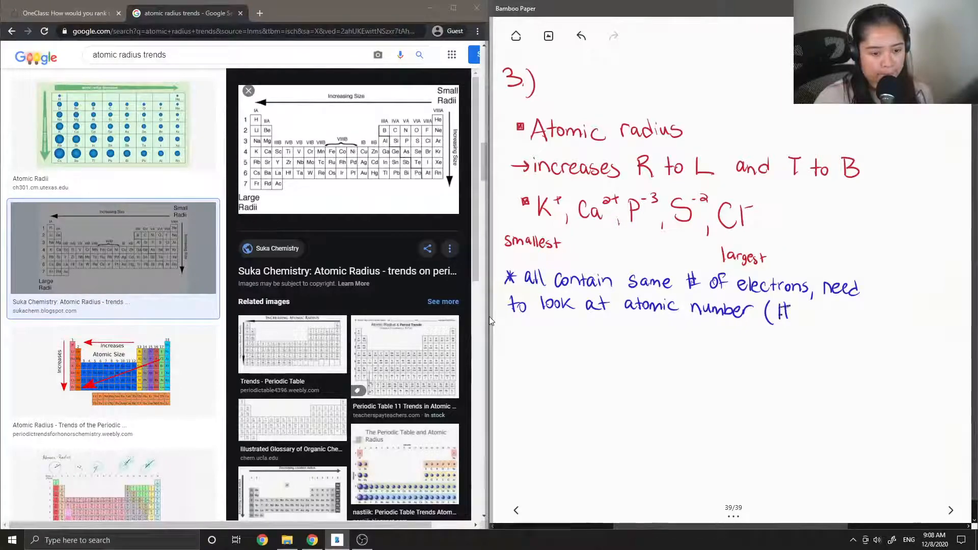
text(# of P)
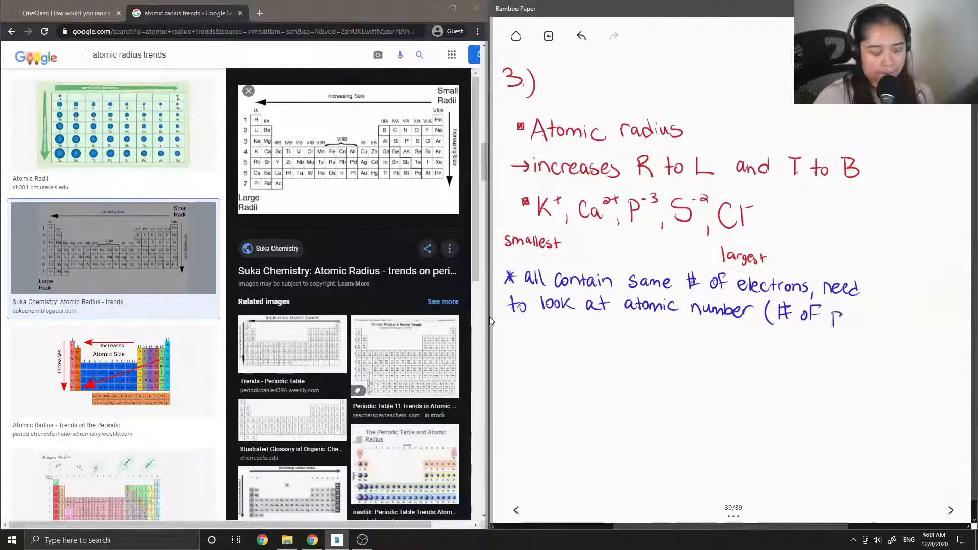
text(Protons))
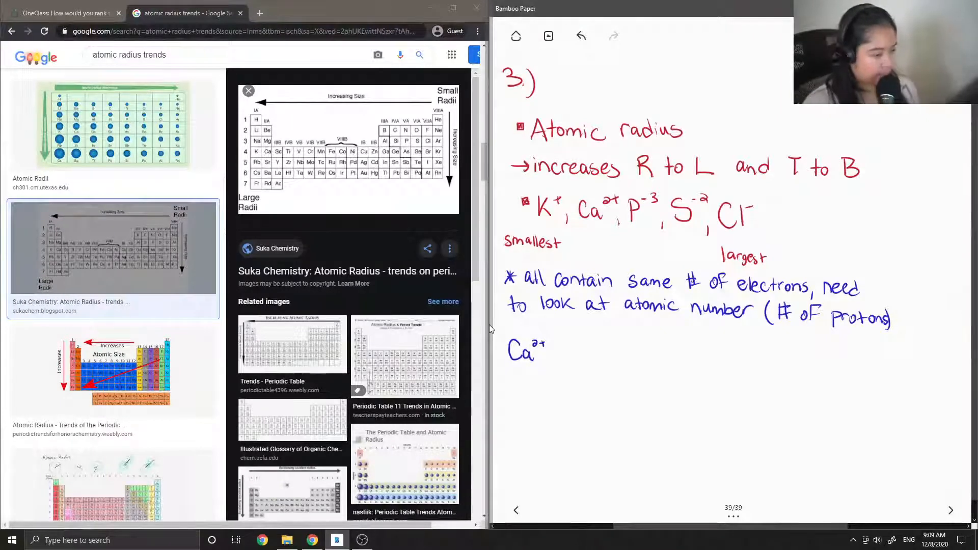
Step: Begin the ranking Ca2+ < K+ < Cl- with 'smallest' written under Ca2+
text(S)
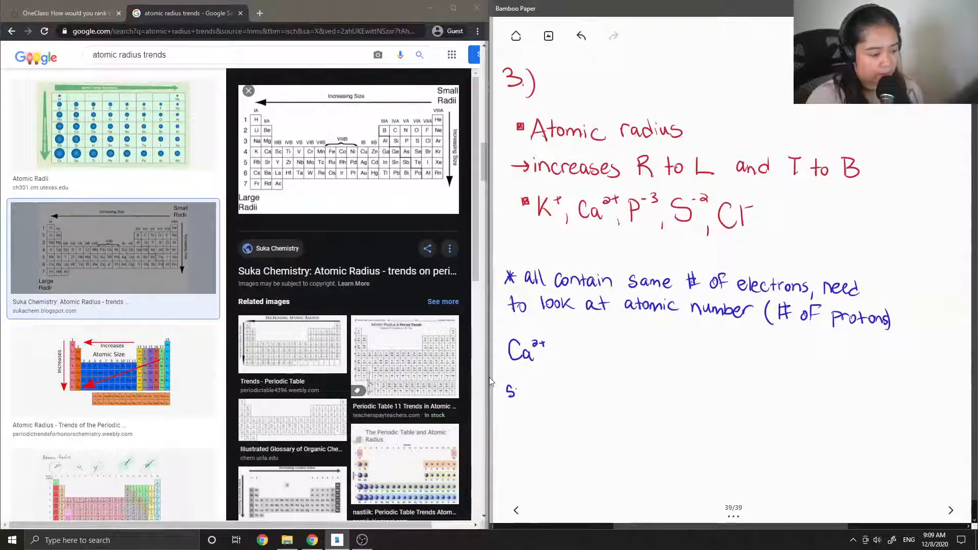
text(Small)
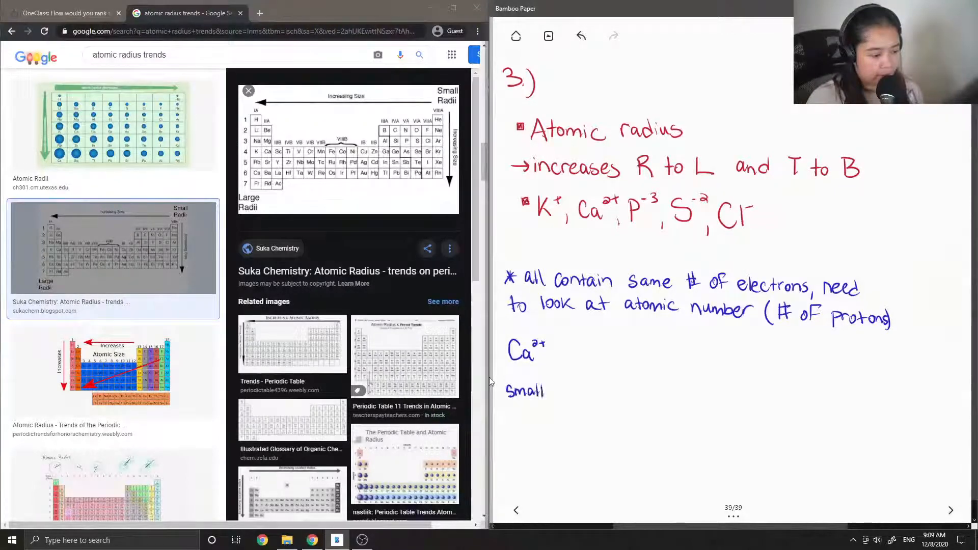
text(les)
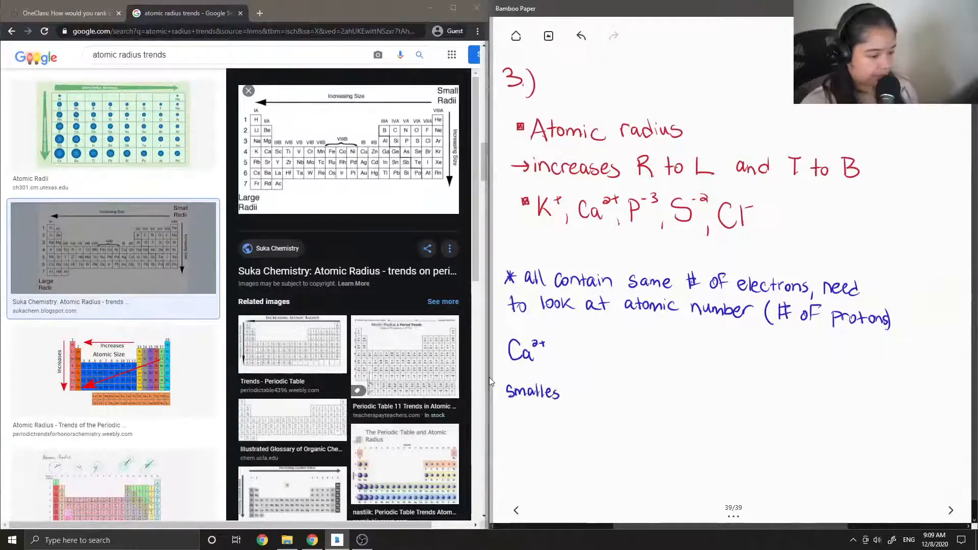
text(t)
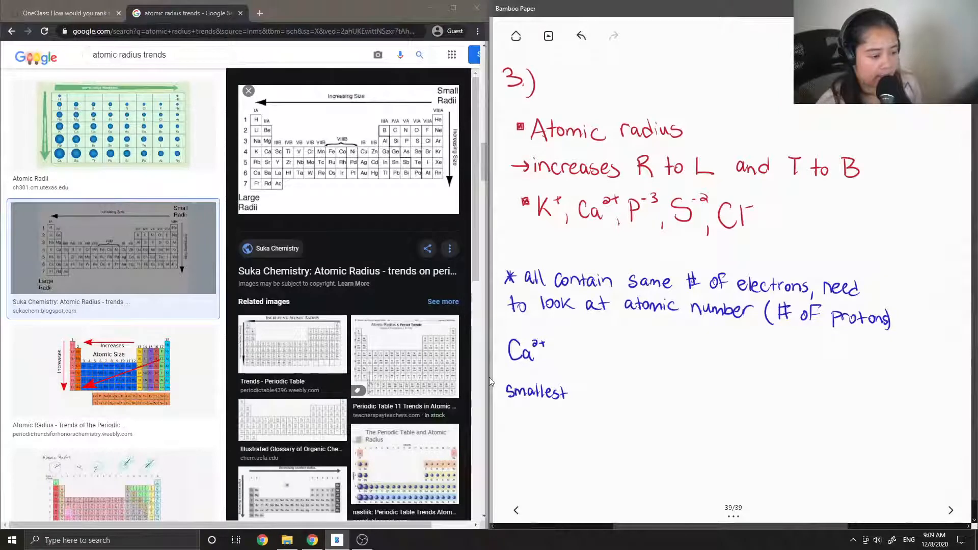
drag(555, 340, 564, 364)
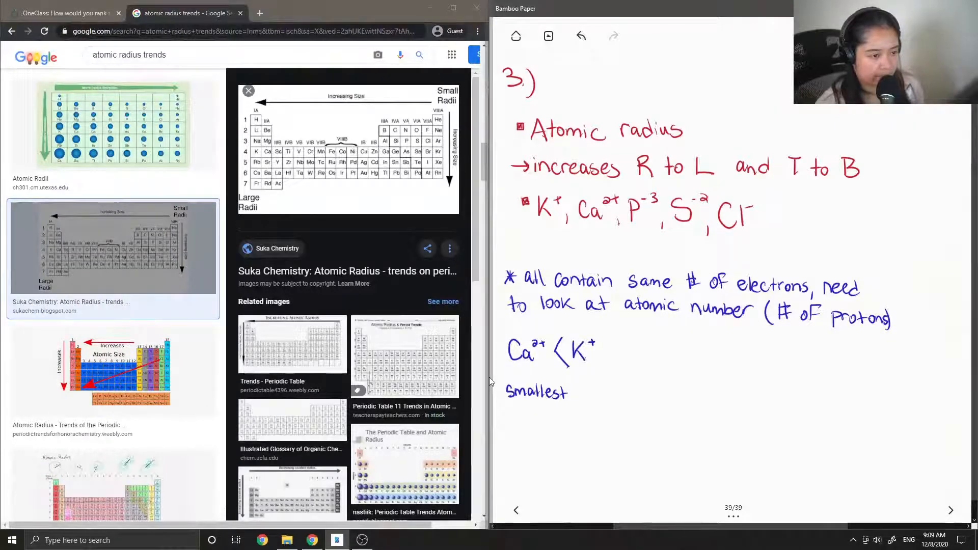
drag(602, 347, 614, 364)
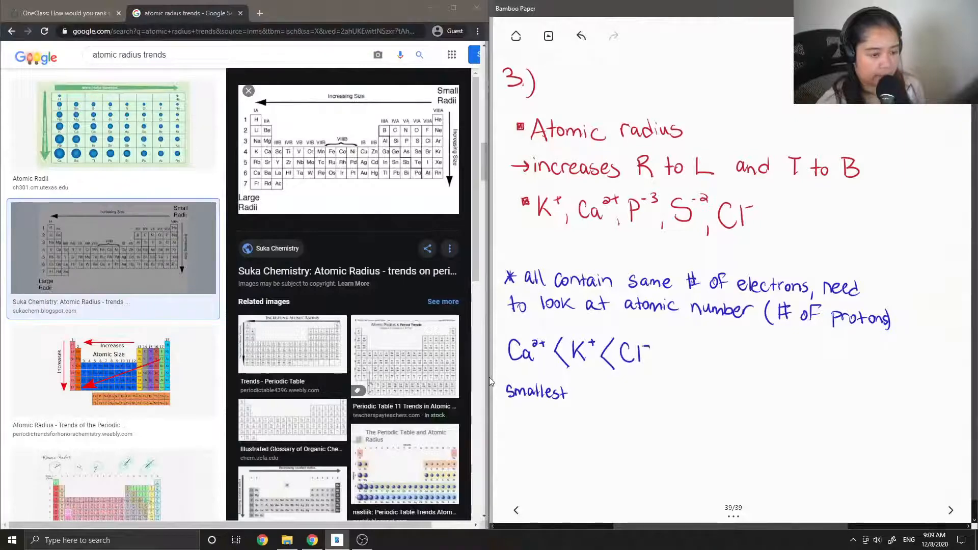
Step: Finish the ranking with < S-2 < P-3 and write 'largest' under P-3
drag(658, 346, 671, 374)
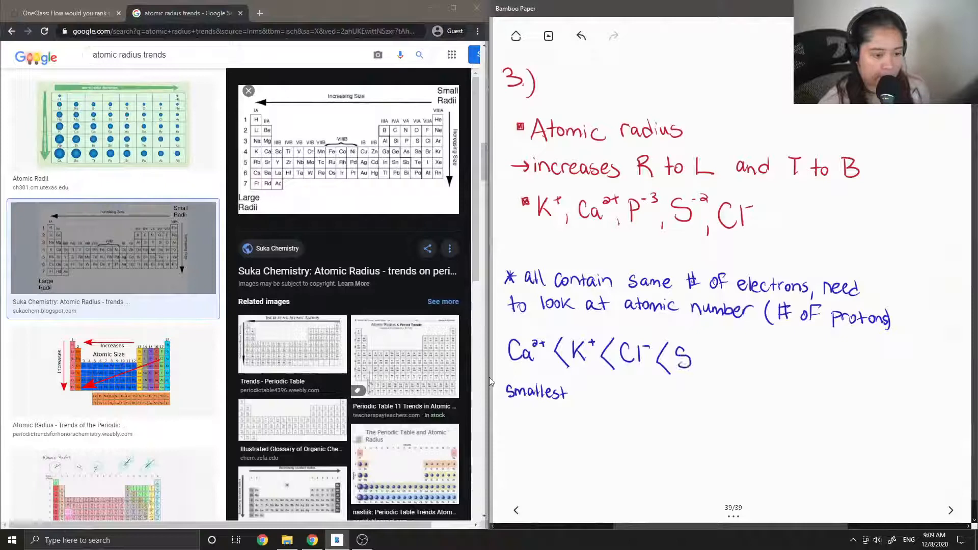
drag(686, 353, 723, 350)
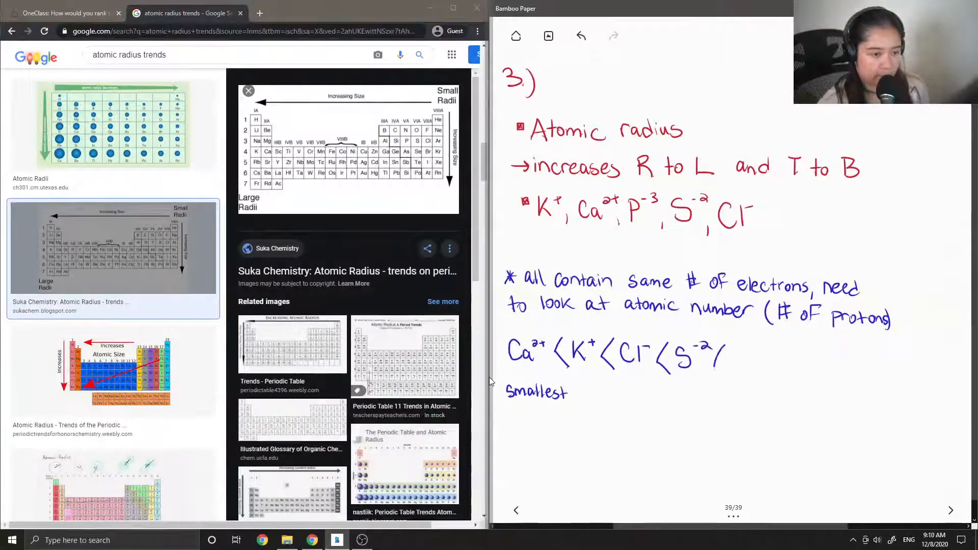
drag(717, 355, 746, 371)
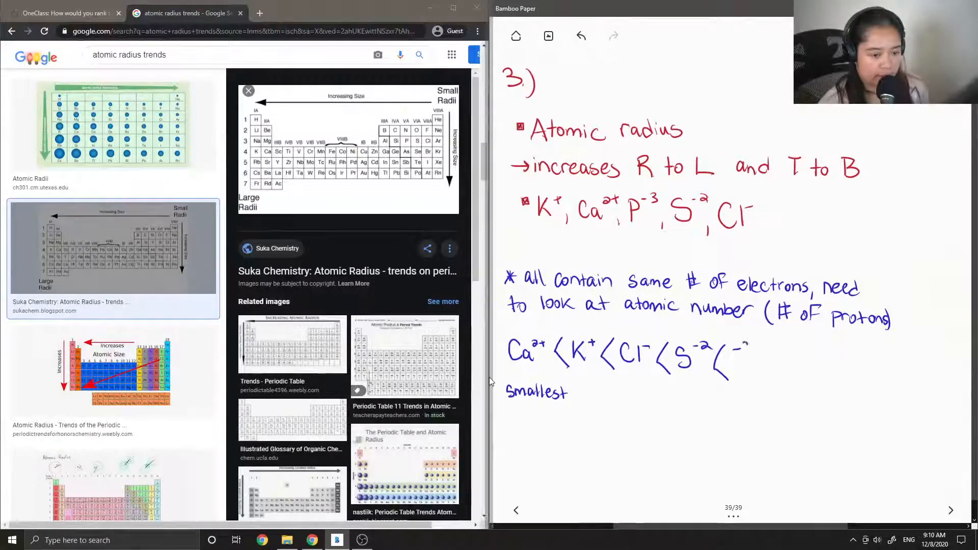
text(-3)
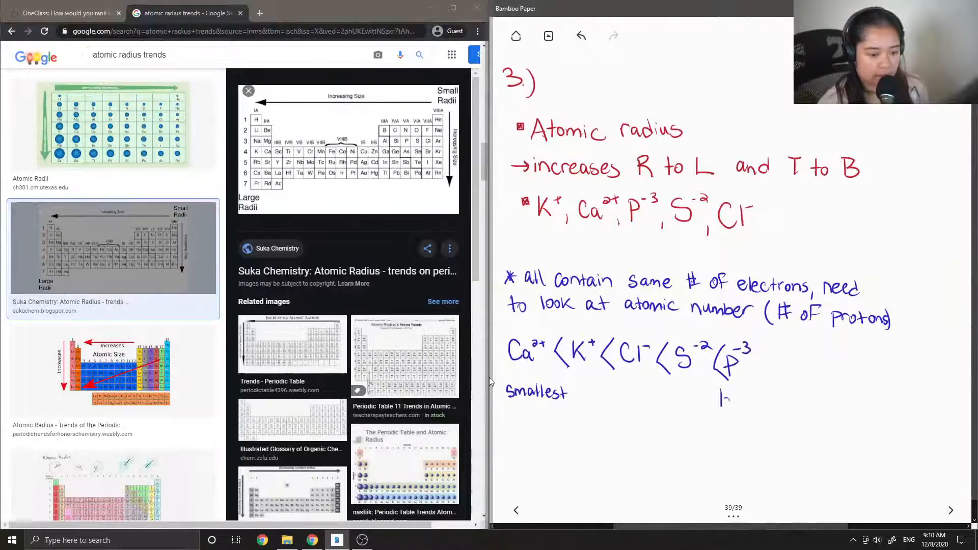
text(largest)
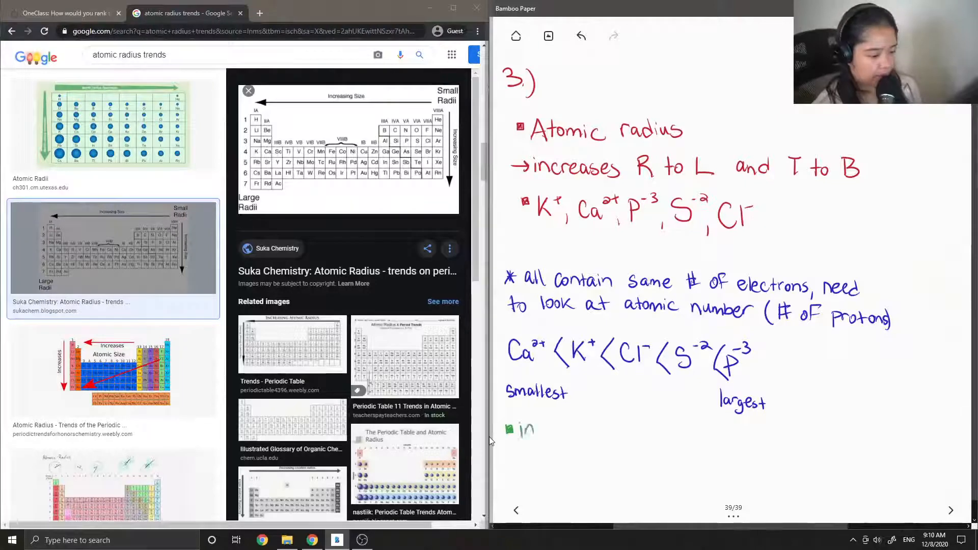
Step: Handwrite in green 'in general, anions have larger atomic radius than neutral atom'
text(general,)
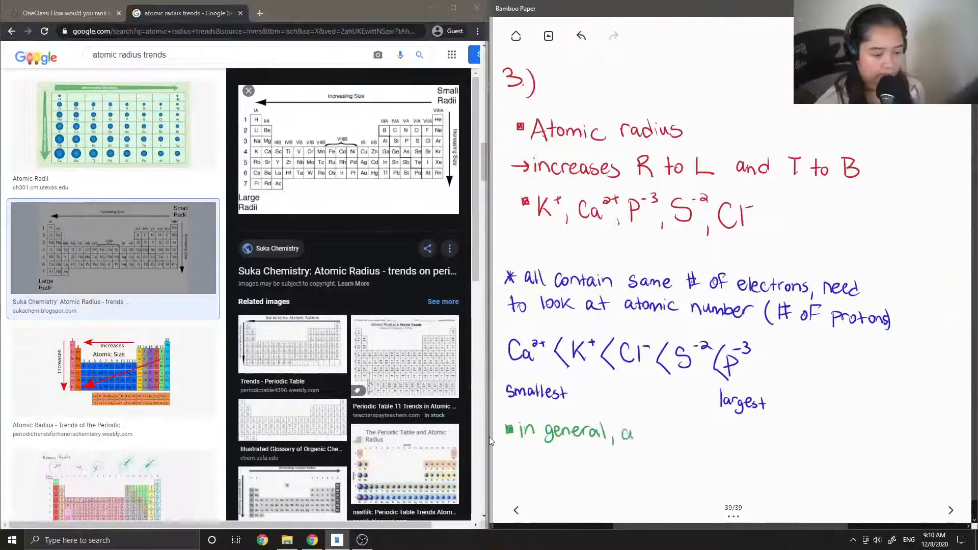
text(anions)
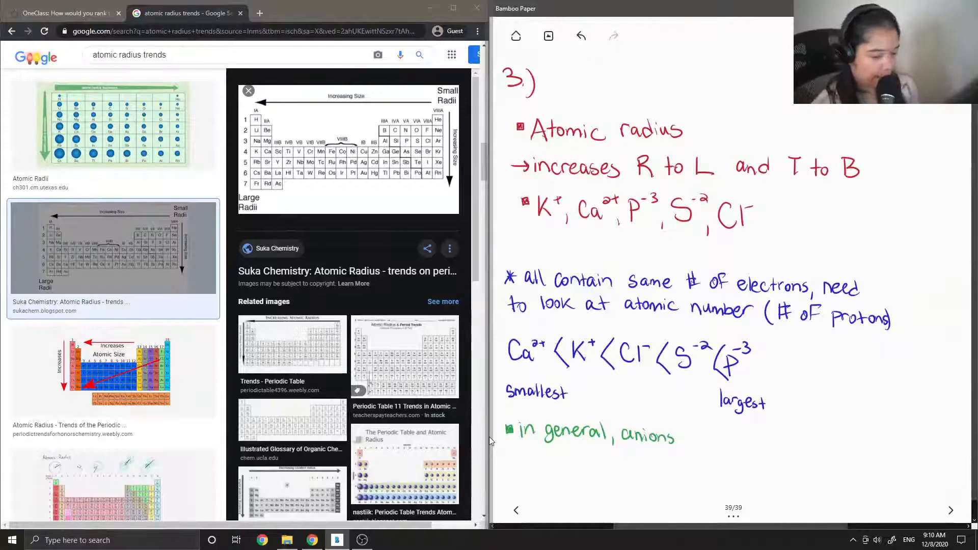
text(have)
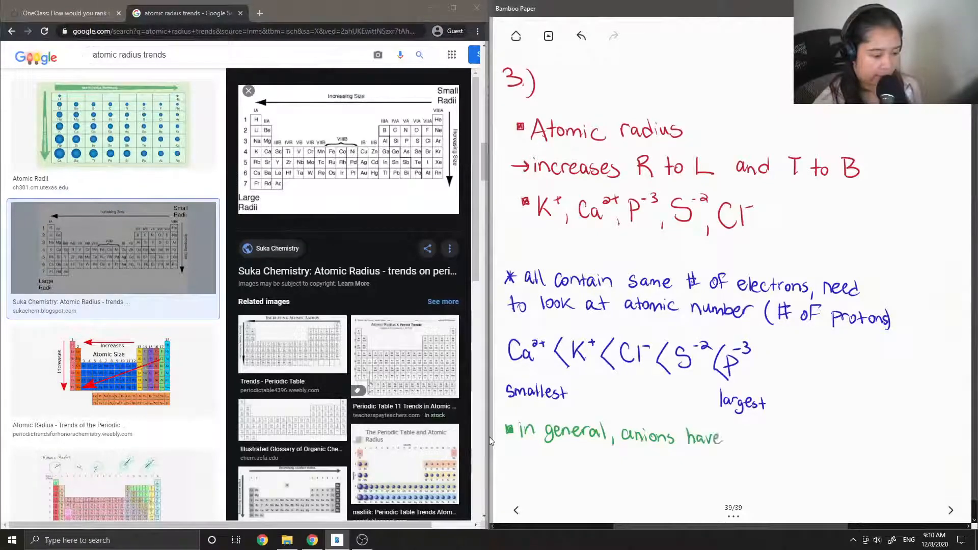
text(larg)
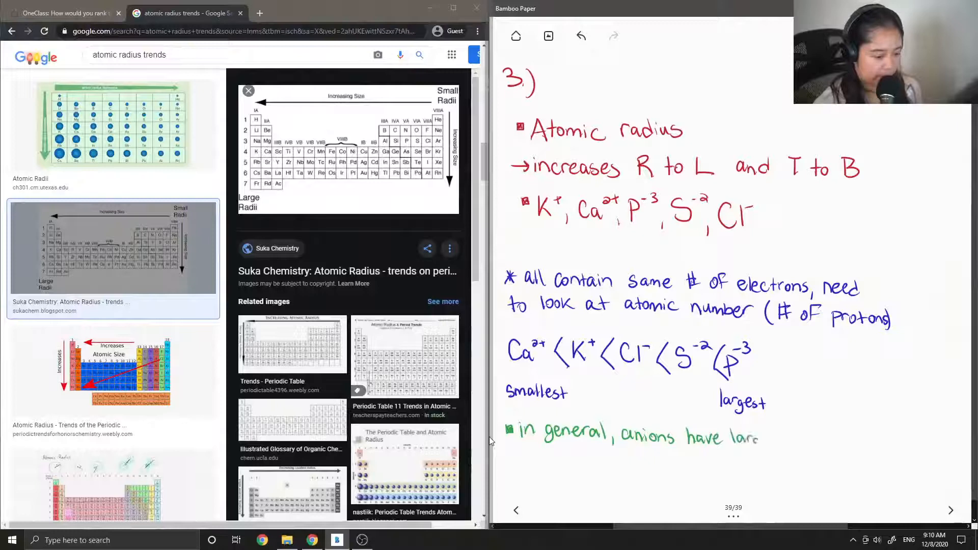
text(ger atom)
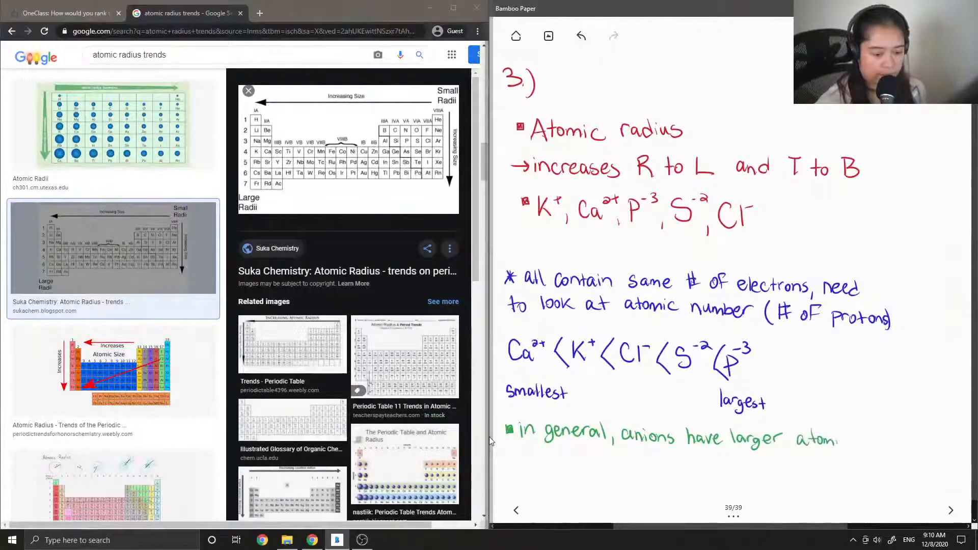
text(ral)
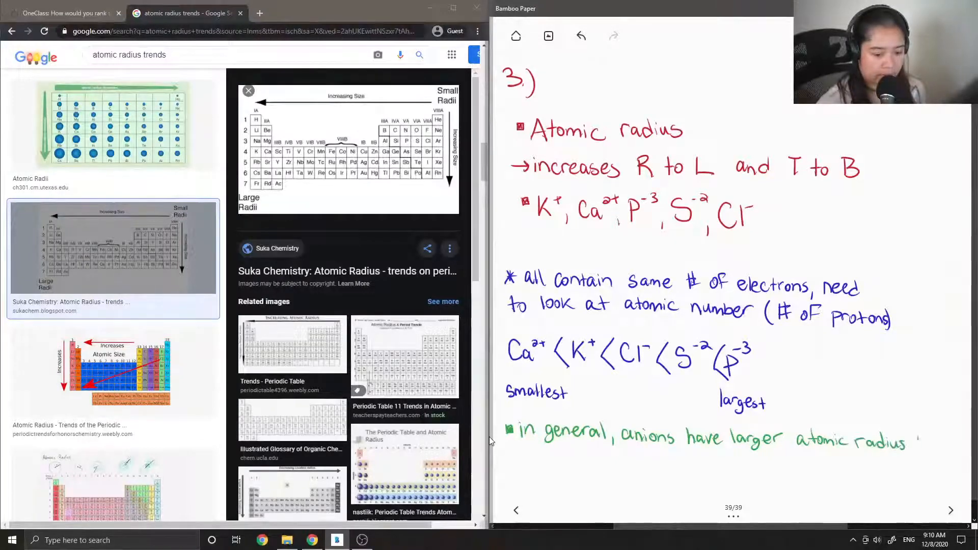
text(than)
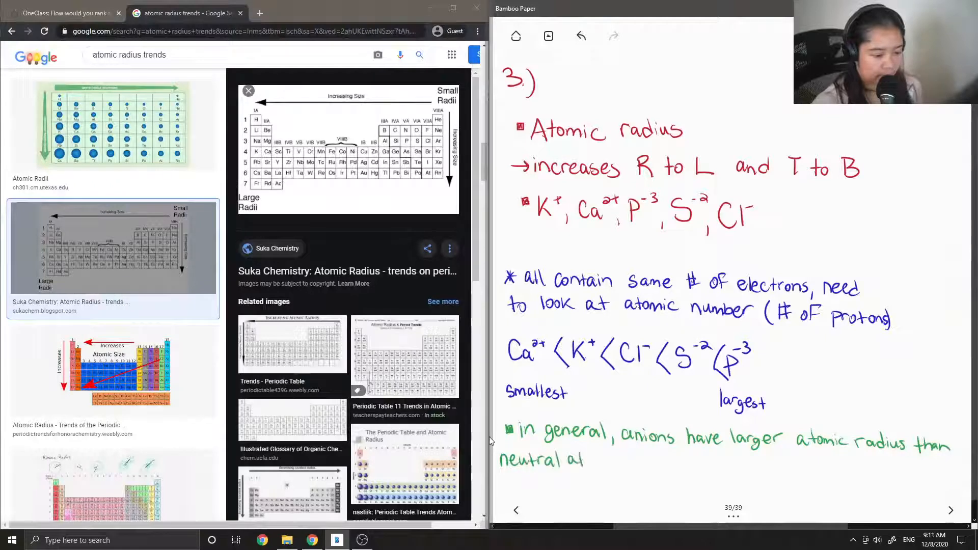
text(tom)
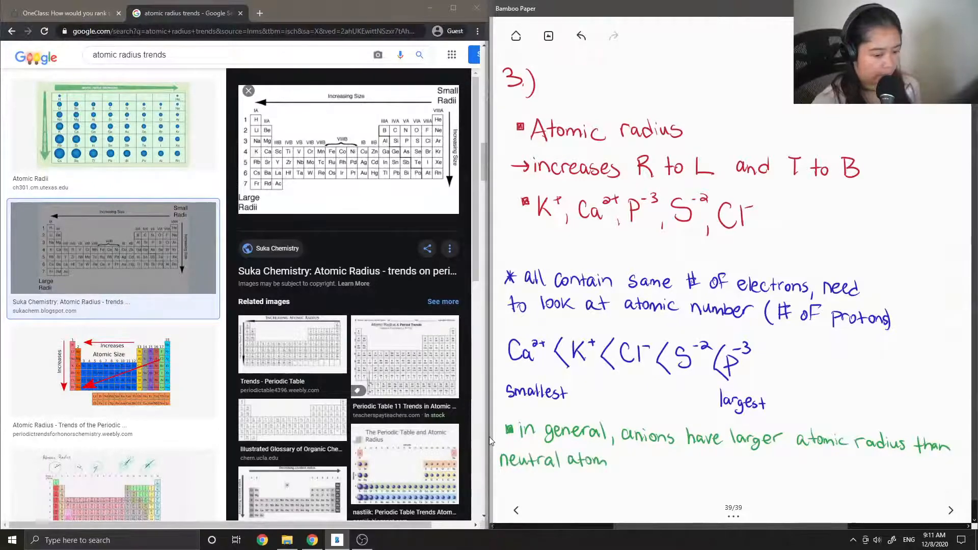
Step: Handwrite in green 'Cations have smaller atomic radius than neutral atom.'
click(611, 461)
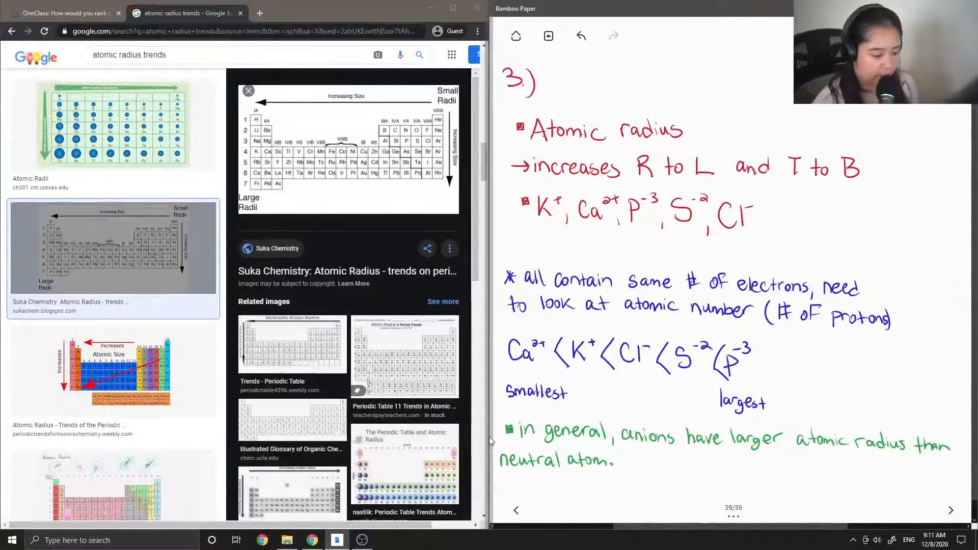
text(Cations)
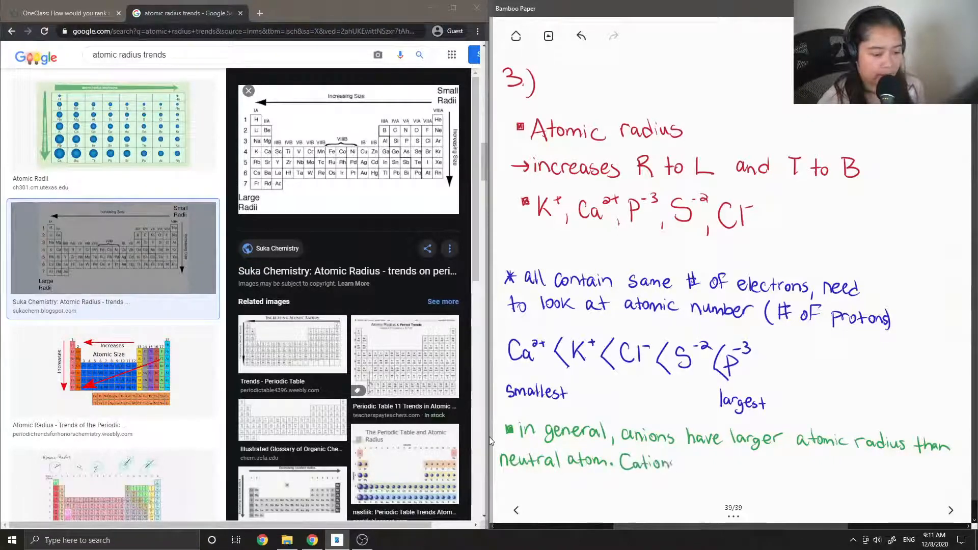
text(have)
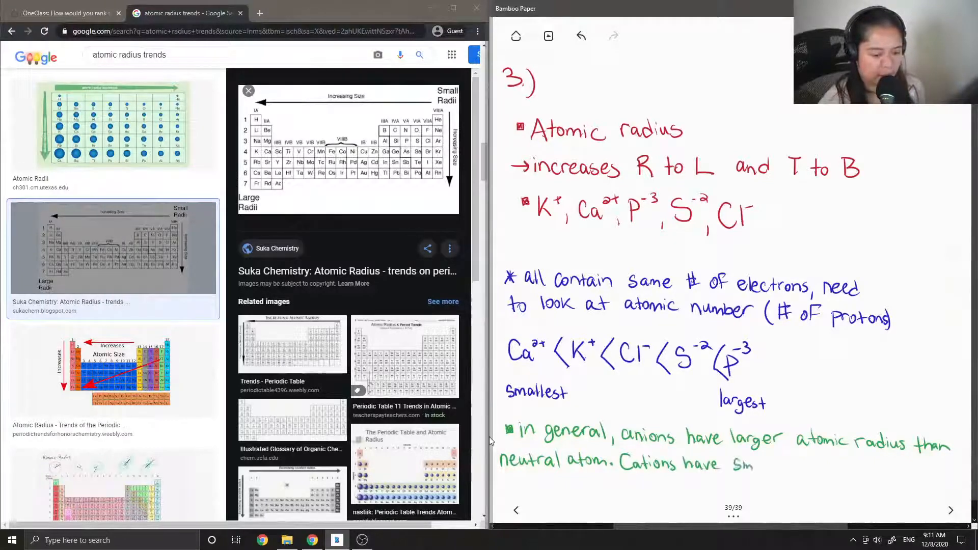
text(Smaller)
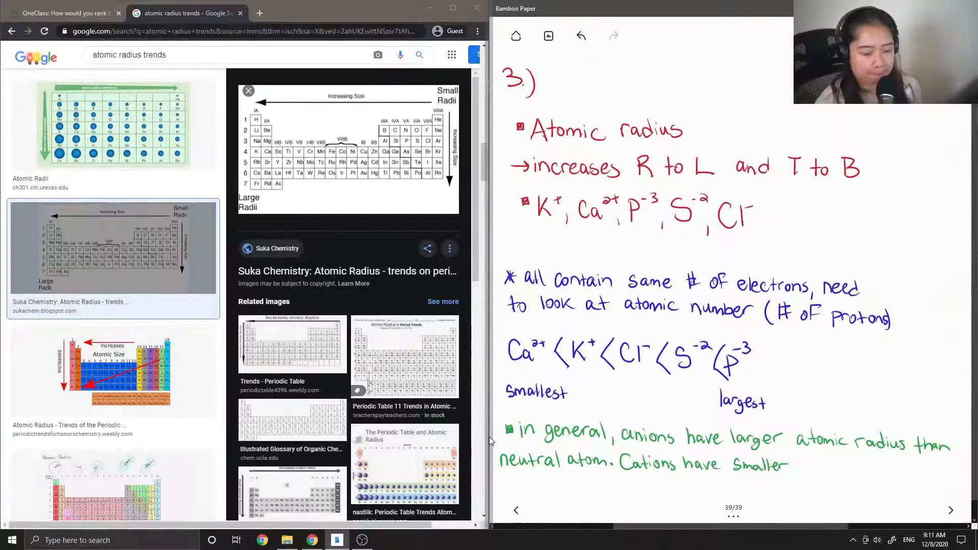
text(atom)
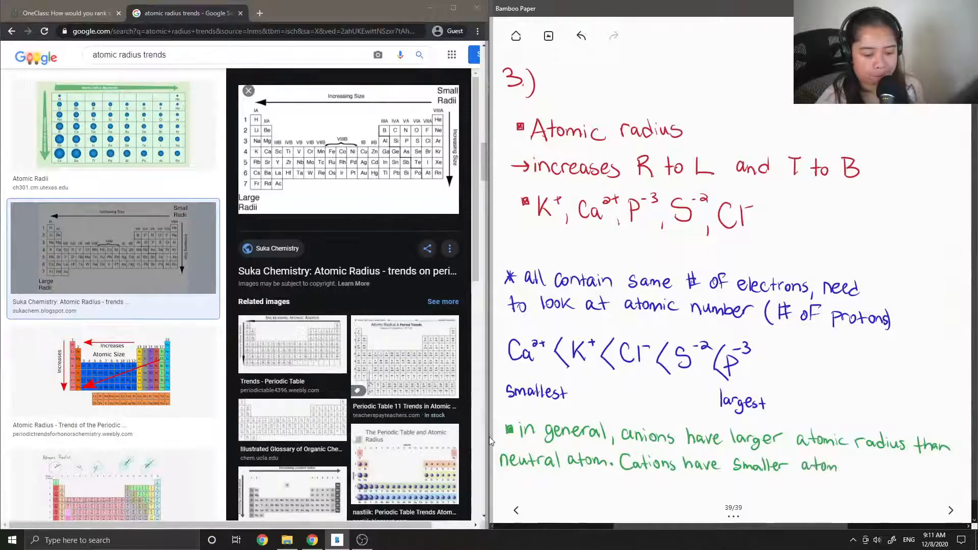
text(atomic ra)
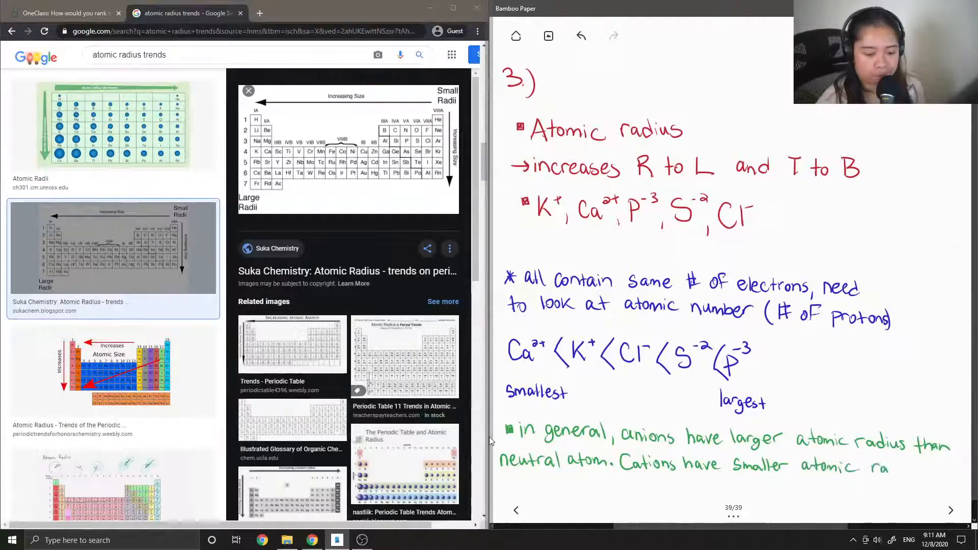
text(dius)
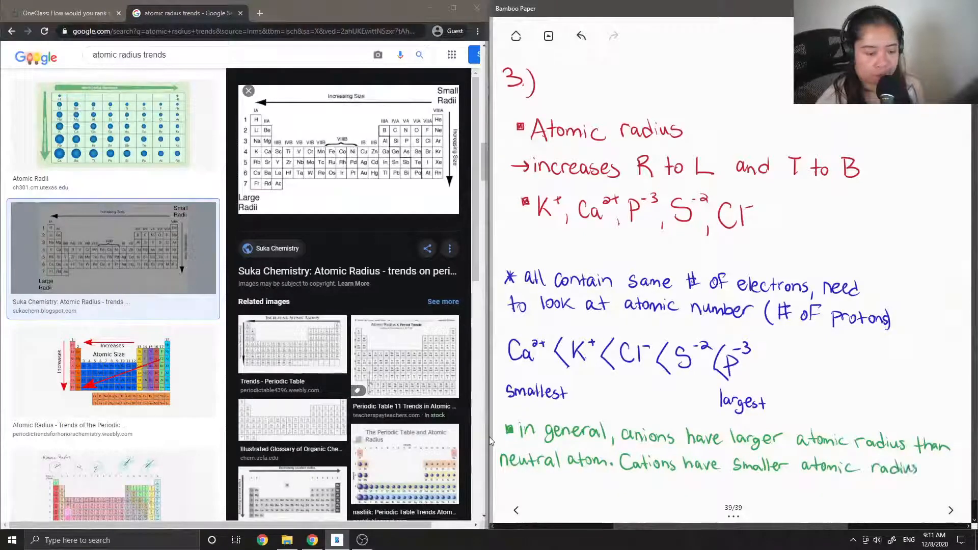
text(tha)
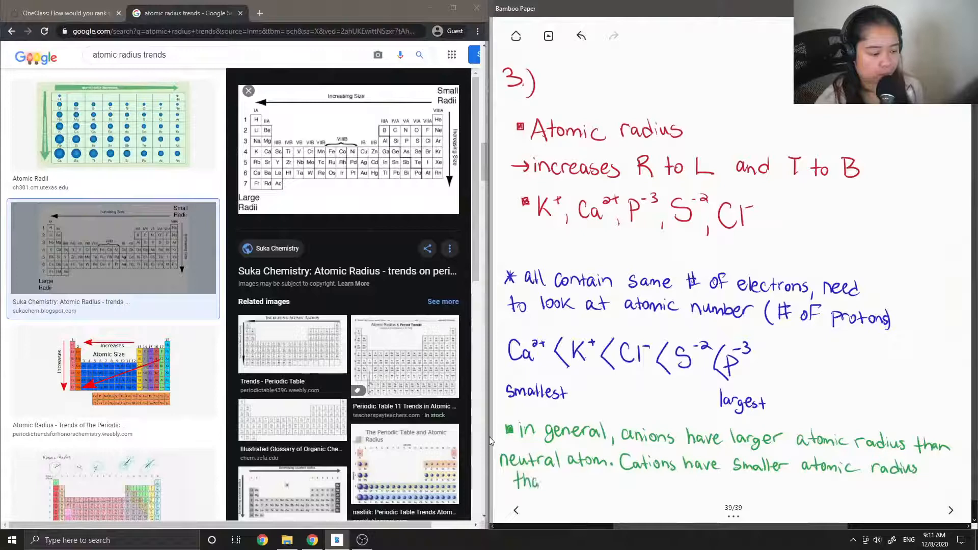
text(than neutral o)
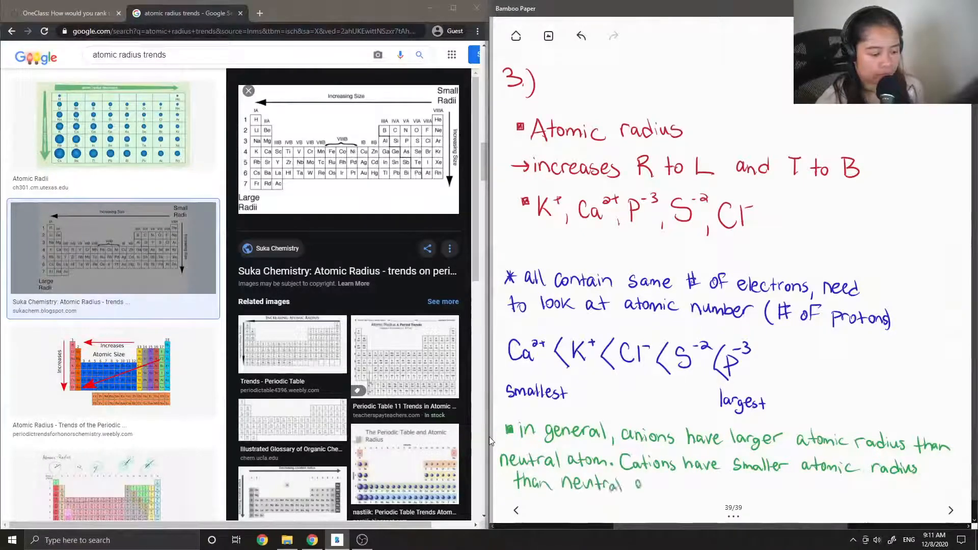
text(atom.)
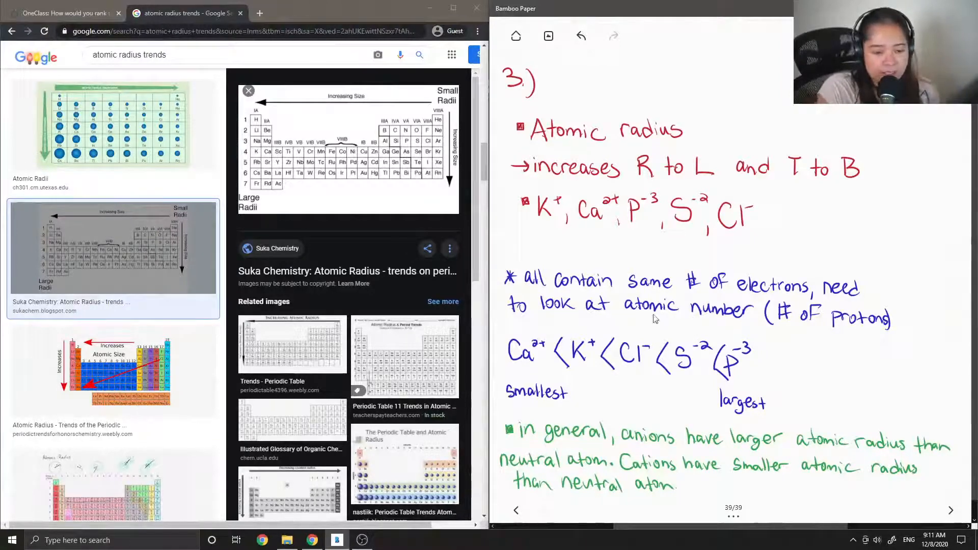
mouse_move(631, 316)
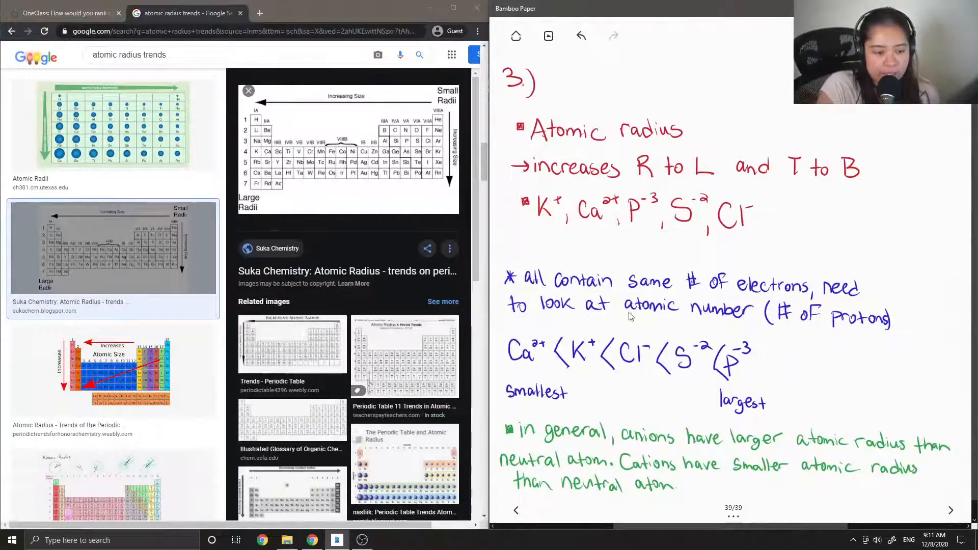
mouse_move(664, 365)
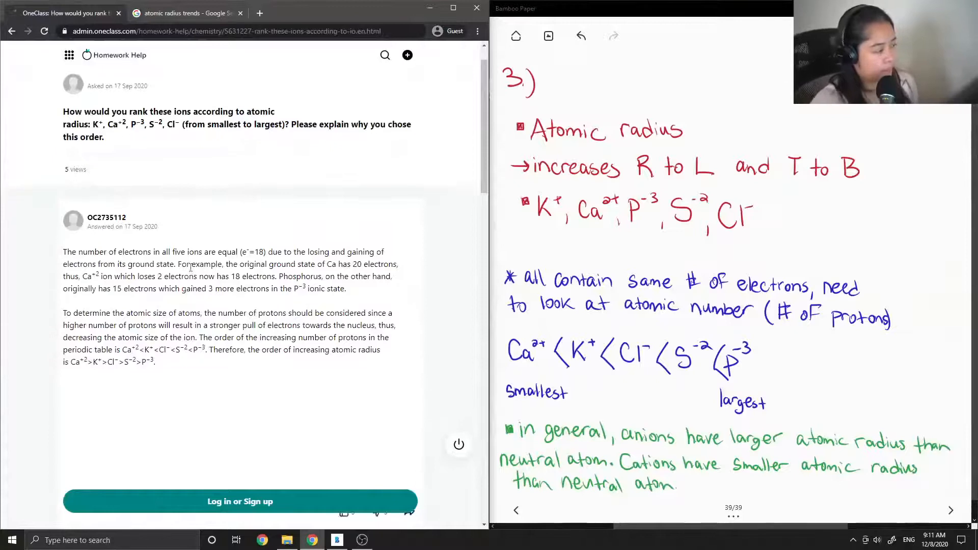
Step: Scroll to Verify solution and start the comment with 'This solution'
scroll(down, 3)
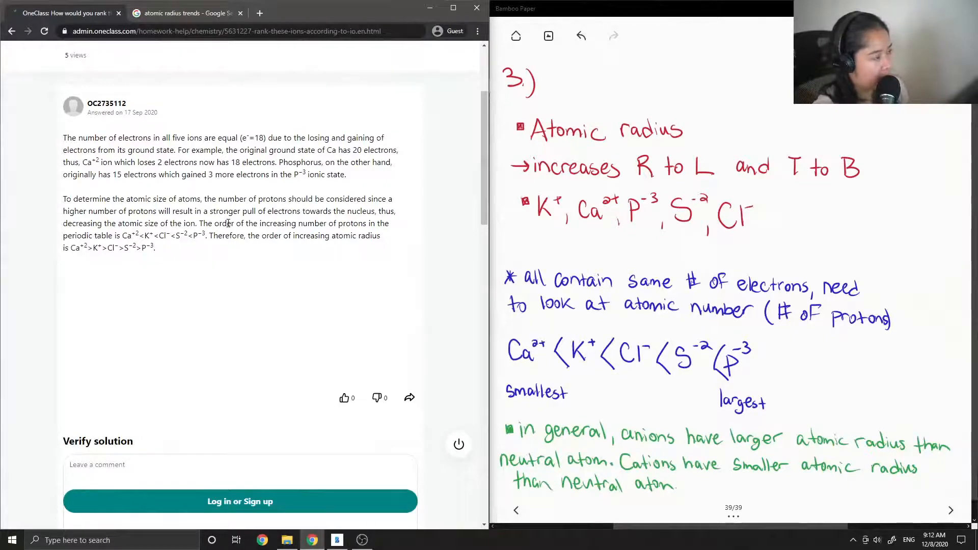
mouse_move(227, 223)
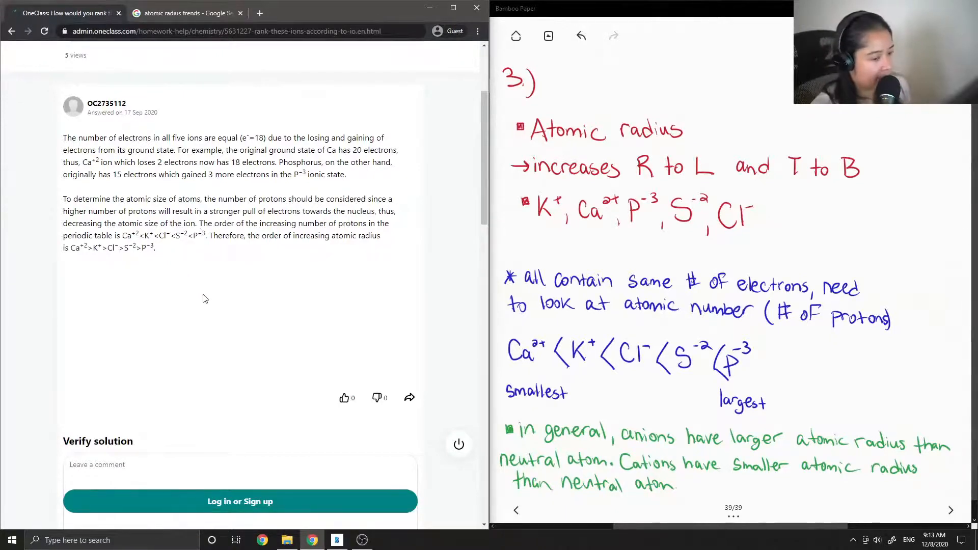
mouse_move(199, 272)
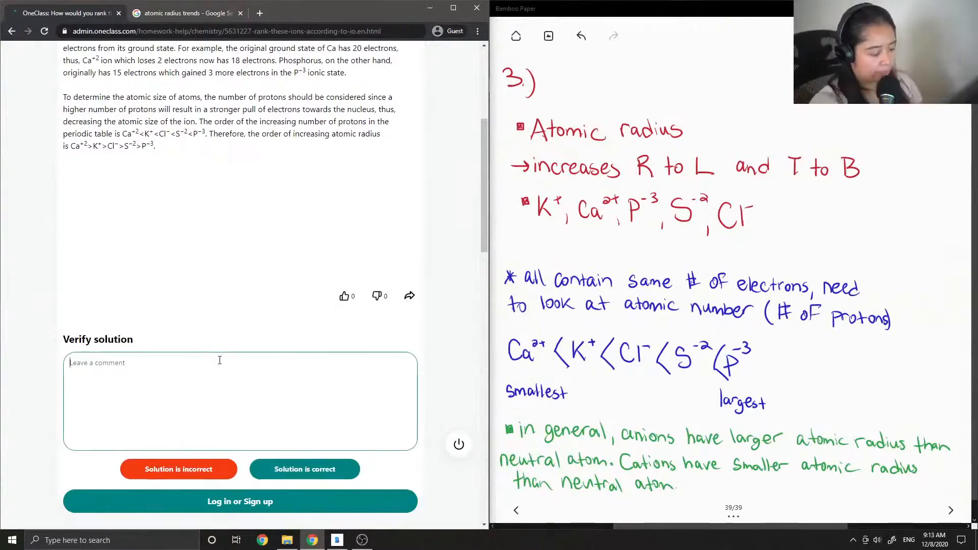
text(This s)
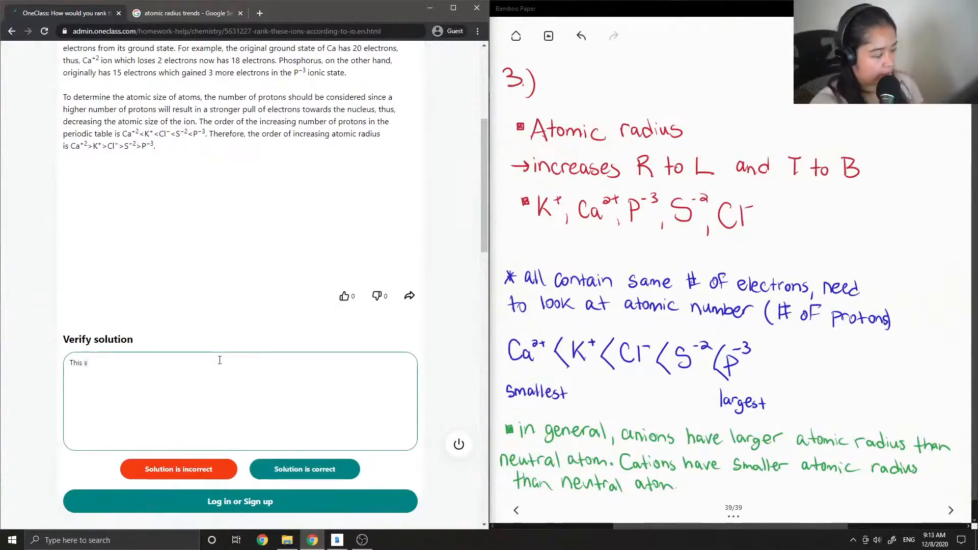
text(olution)
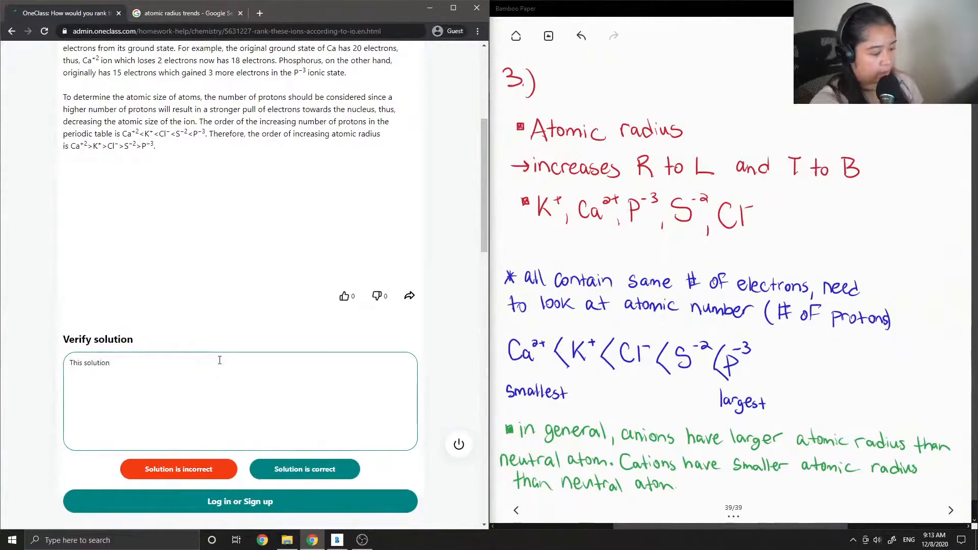